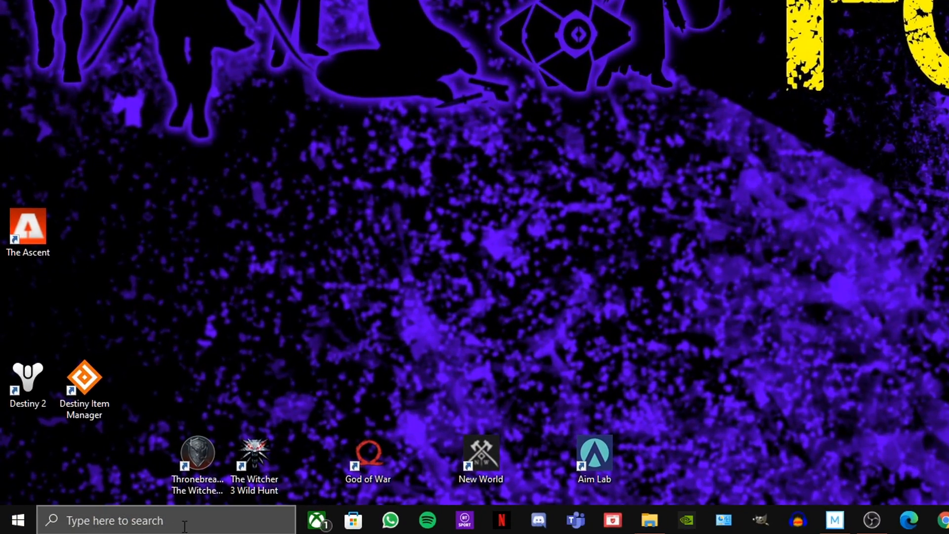
Step: Search the taskbar for 'windows update' to find the Windows Update settings
{"action": "type", "text": "w"}
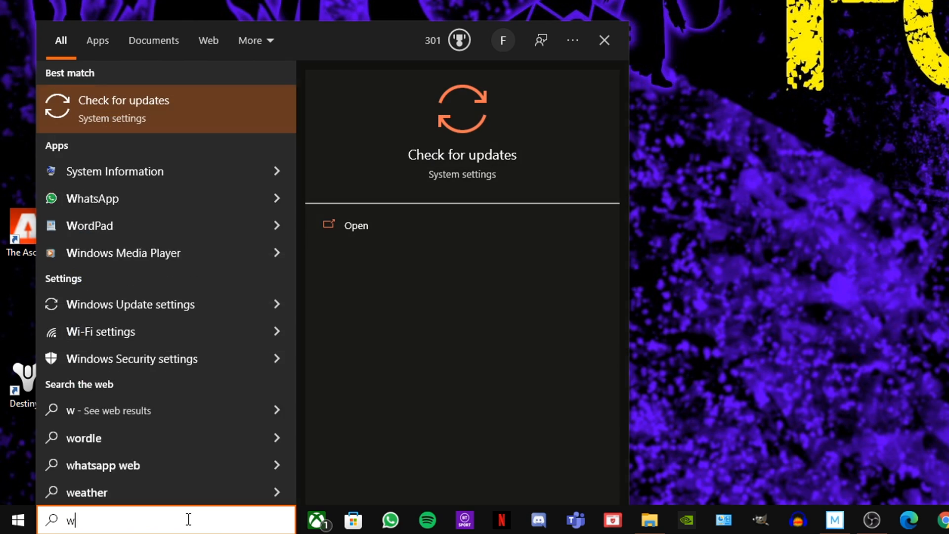
{"action": "type", "text": "indows updat"}
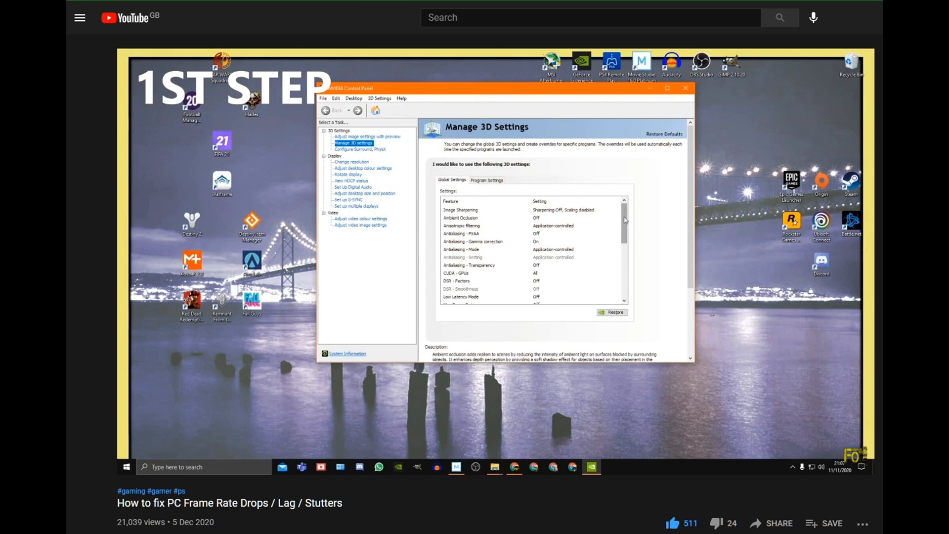
{"action": "scroll", "scroll_direction": "down", "scroll_amount": 3}
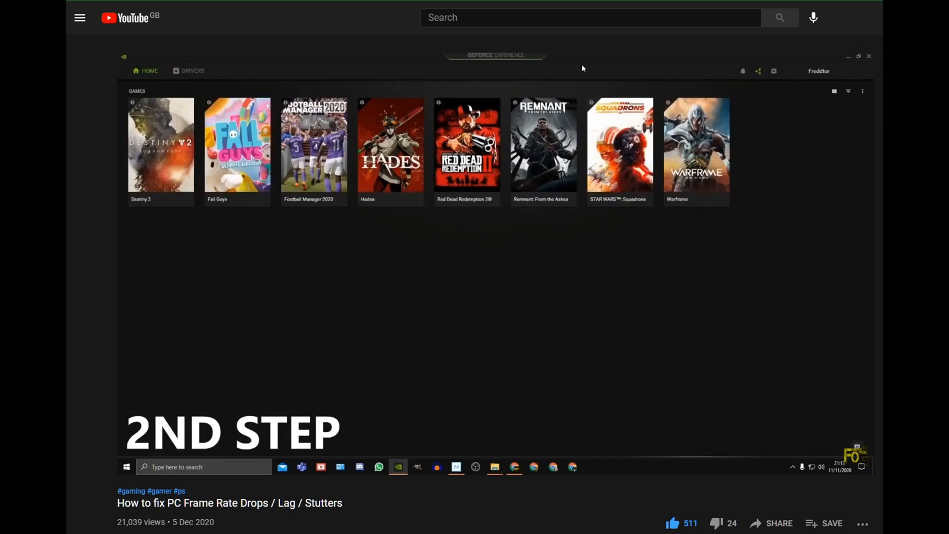
{"action": "left_click", "coordinate": [192, 71]}
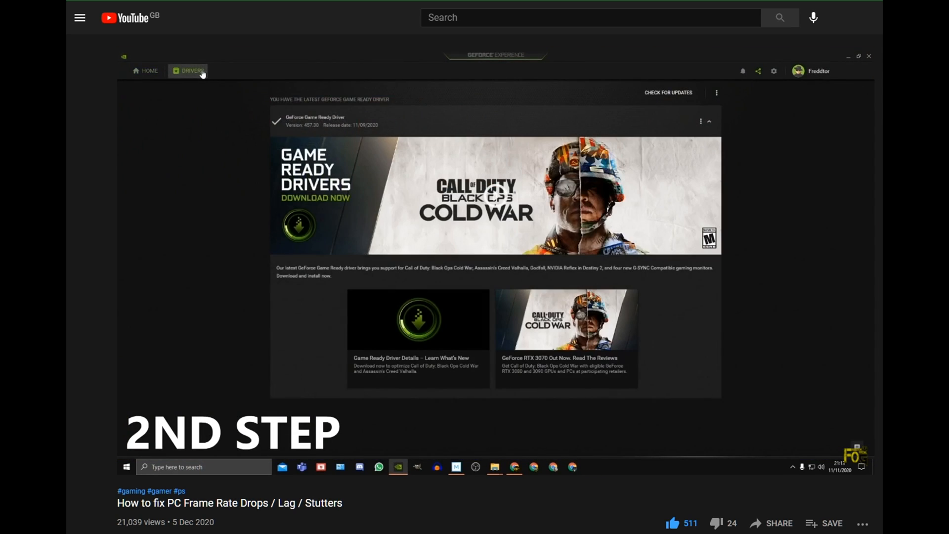
{"action": "left_click", "coordinate": [700, 122]}
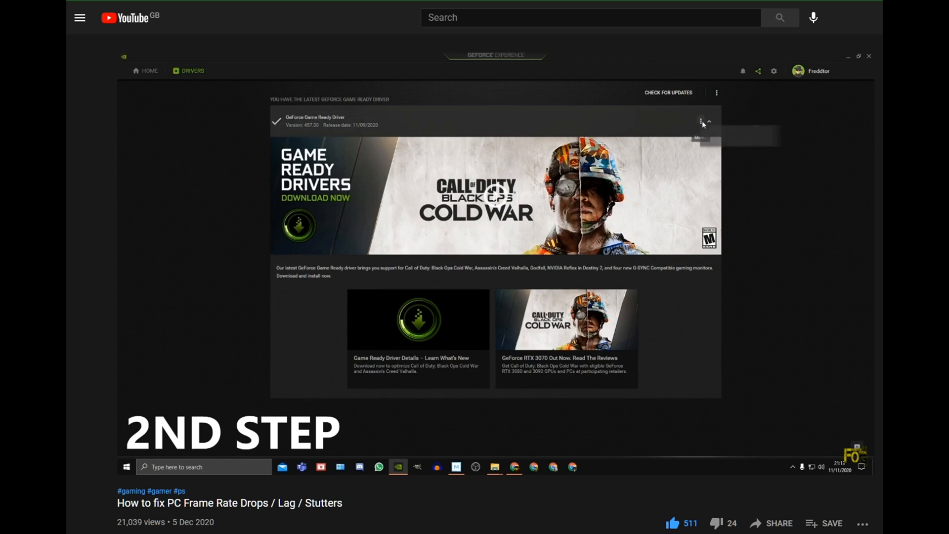
{"action": "left_click", "coordinate": [702, 121]}
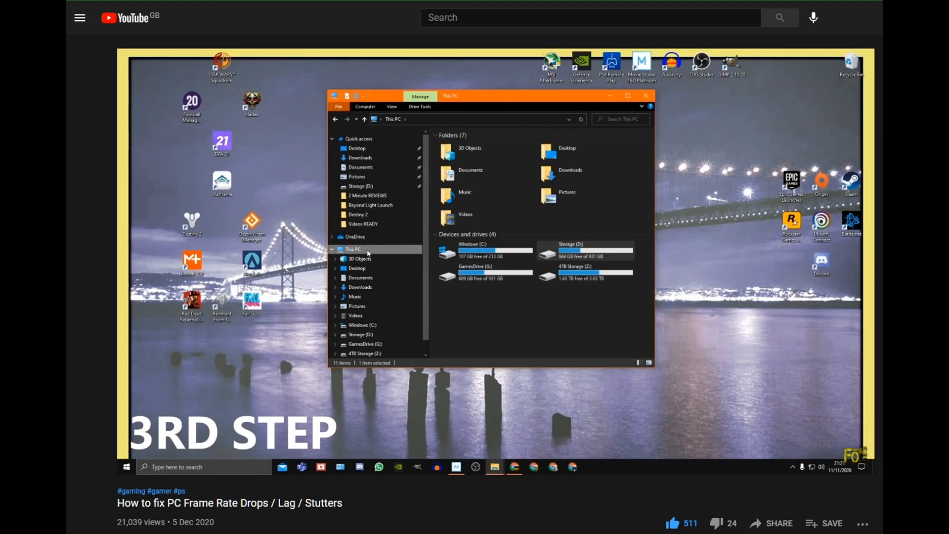
{"action": "left_click", "coordinate": [484, 252]}
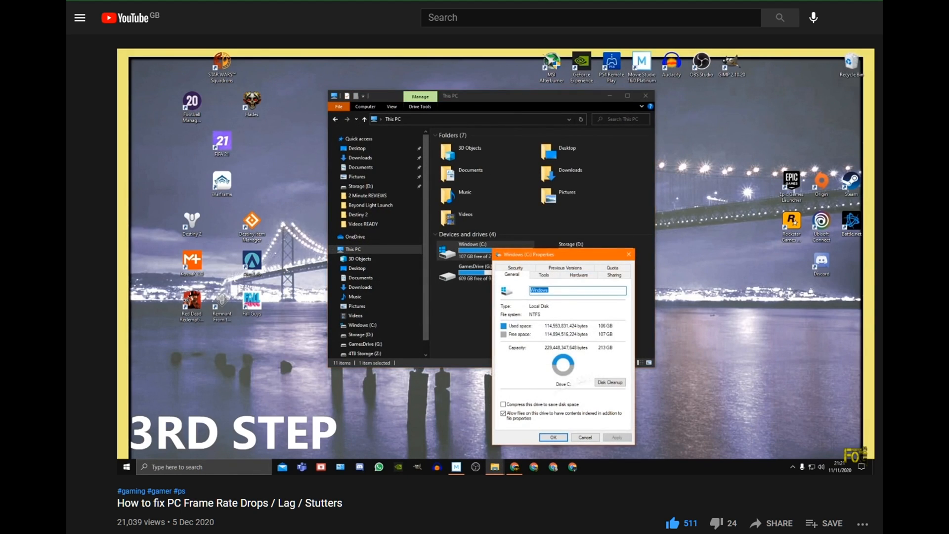
{"action": "left_click", "coordinate": [609, 381]}
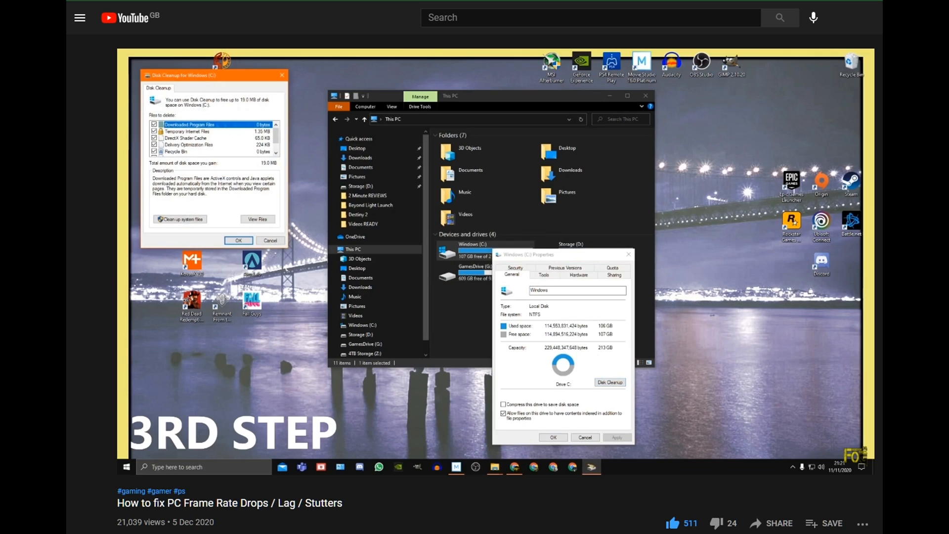
{"action": "left_click", "coordinate": [187, 138]}
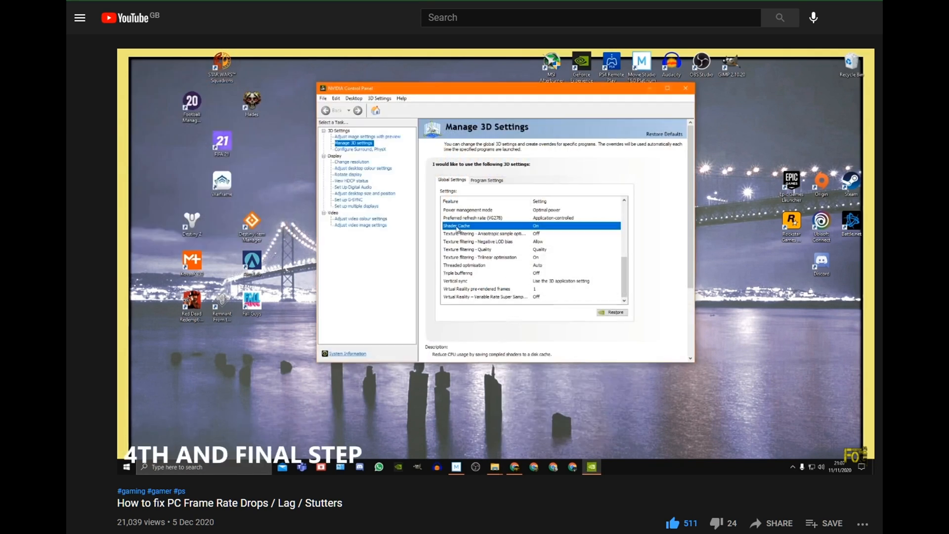
{"action": "left_click", "coordinate": [576, 226]}
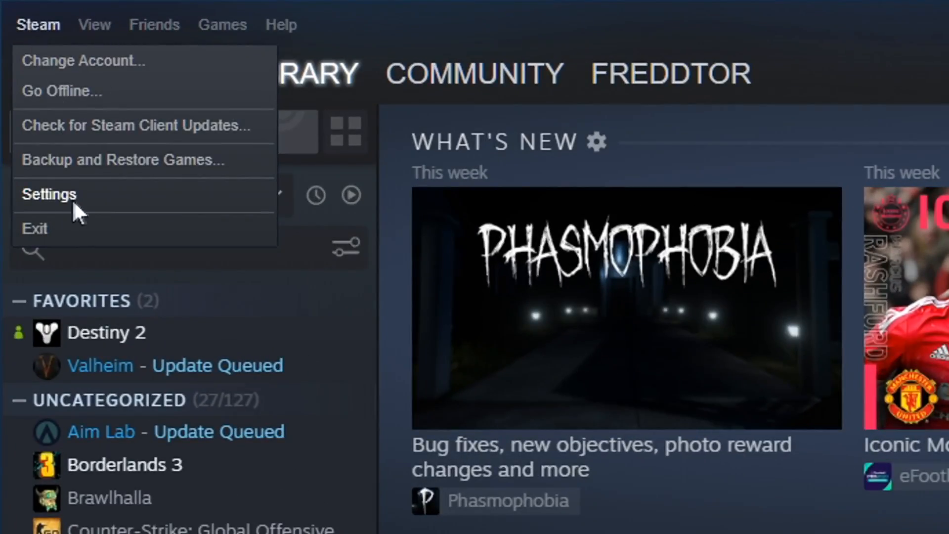
Step: Show Steam's In-Game settings with the in-game Steam Overlay left unchecked
{"action": "left_click", "coordinate": [50, 194]}
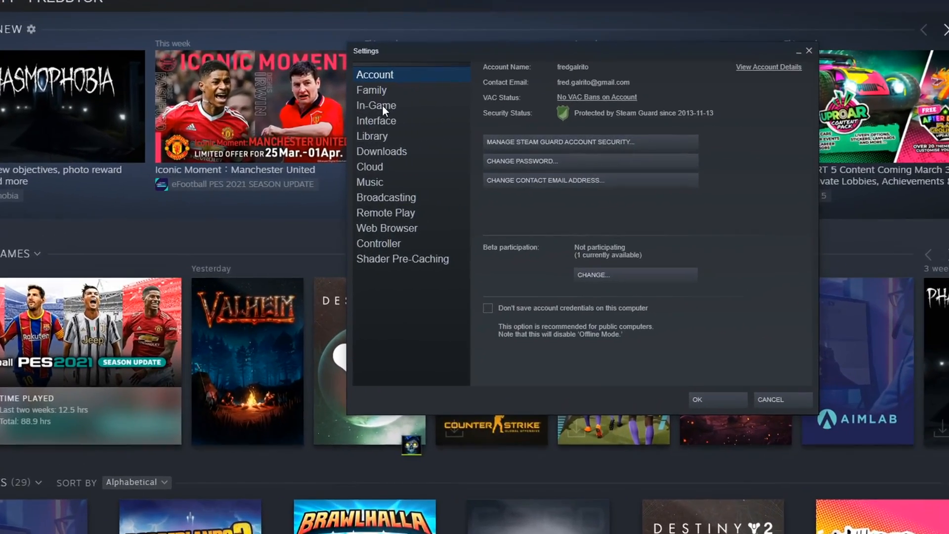
{"action": "left_click", "coordinate": [376, 105]}
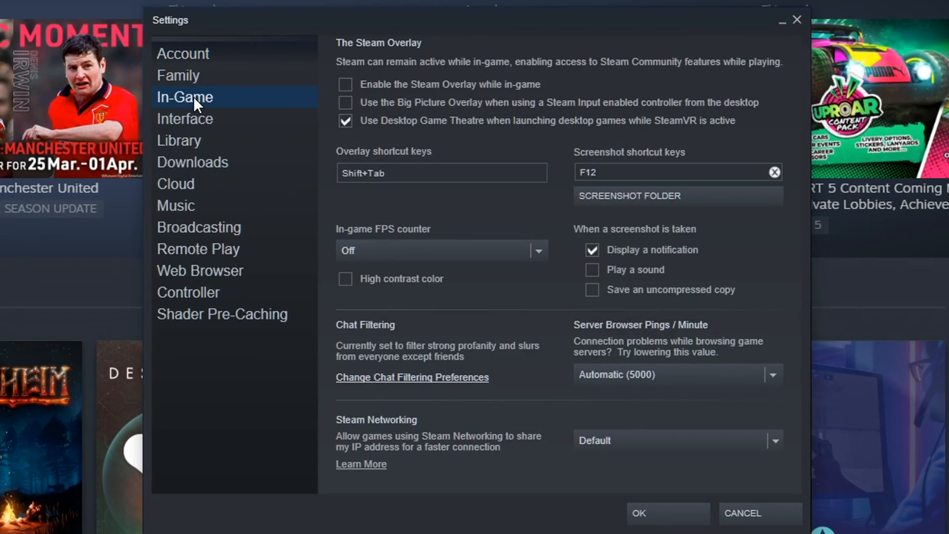
{"action": "left_click", "coordinate": [345, 84]}
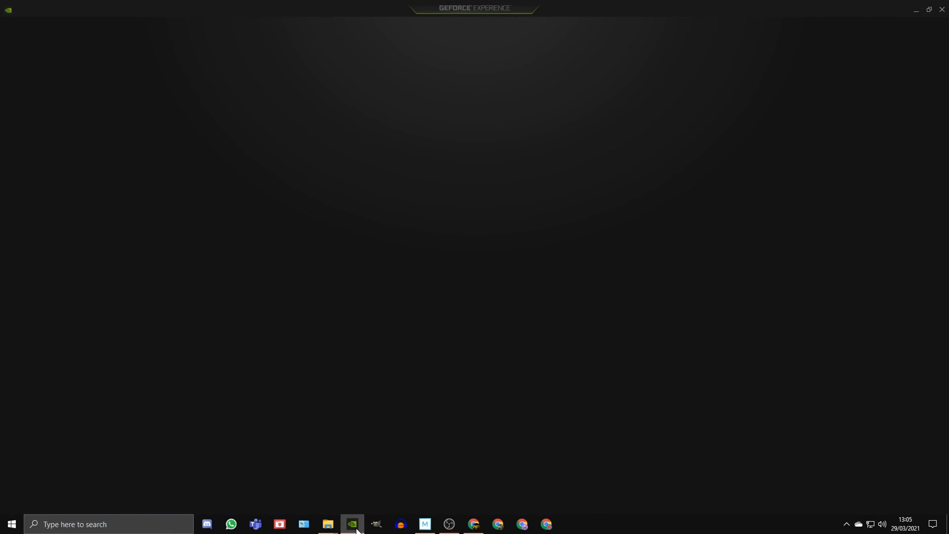
Step: Launch GeForce Experience from the taskbar and go to its Settings gear
{"action": "left_click", "coordinate": [352, 524]}
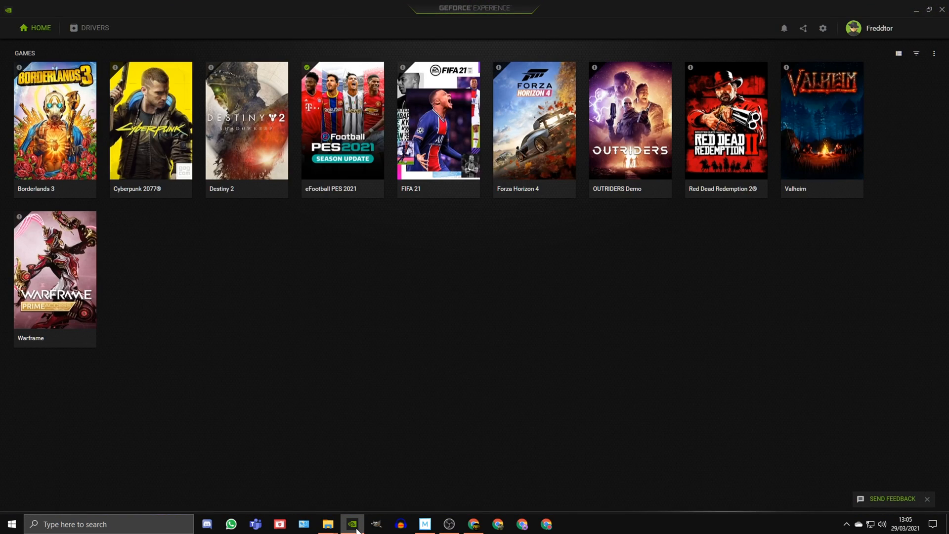
{"action": "mouse_move", "coordinate": [823, 28]}
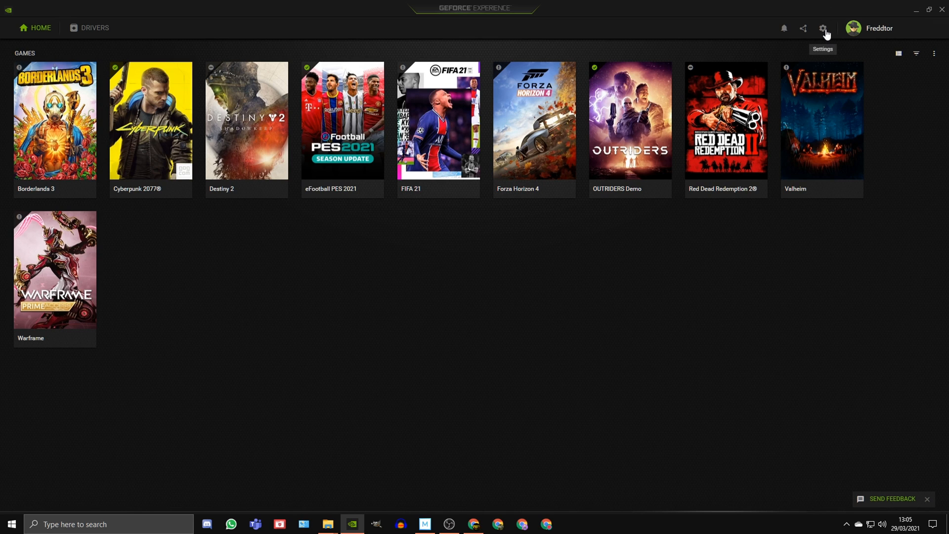
{"action": "left_click", "coordinate": [822, 28]}
{"action": "type", "text": "game mo"}
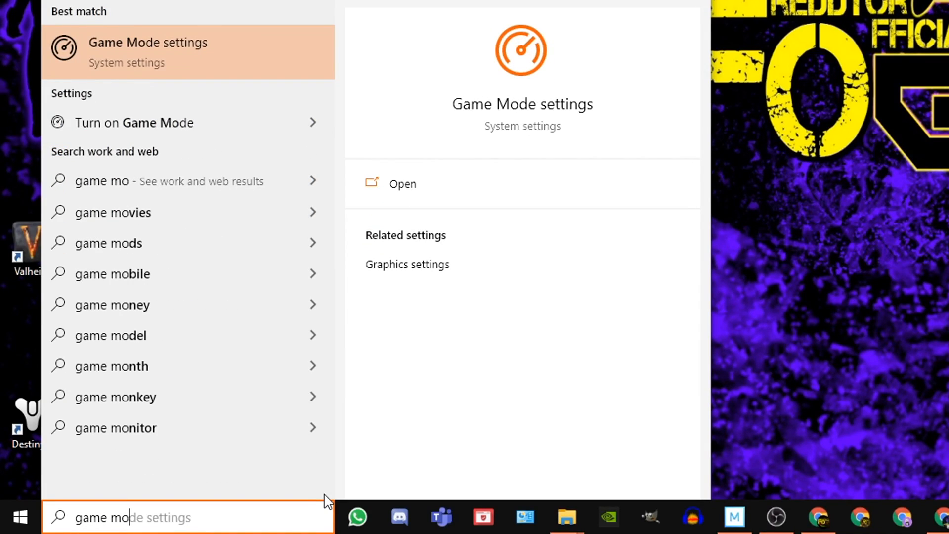
Step: Confirm Game Mode is on, Xbox Game Bar off and background recording off in Captures
{"action": "left_click", "coordinate": [402, 184]}
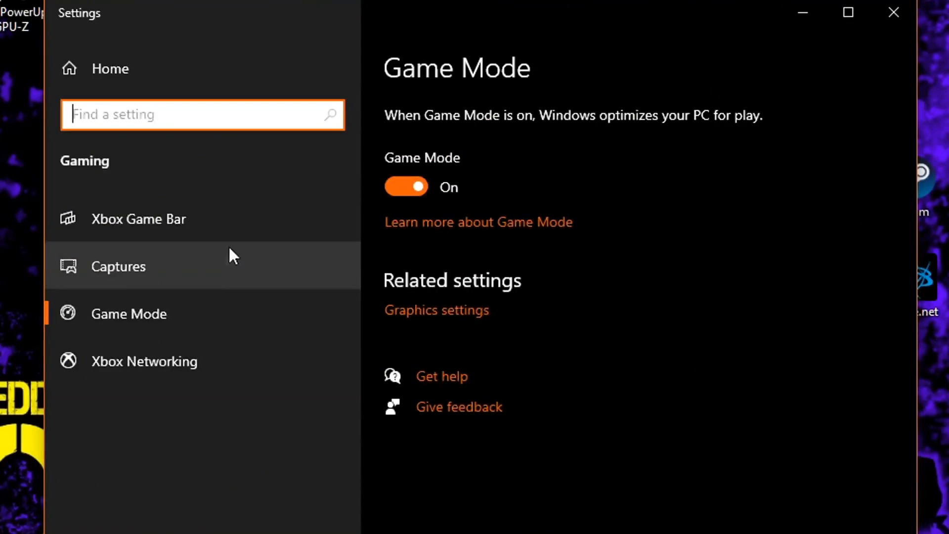
{"action": "left_click", "coordinate": [138, 219]}
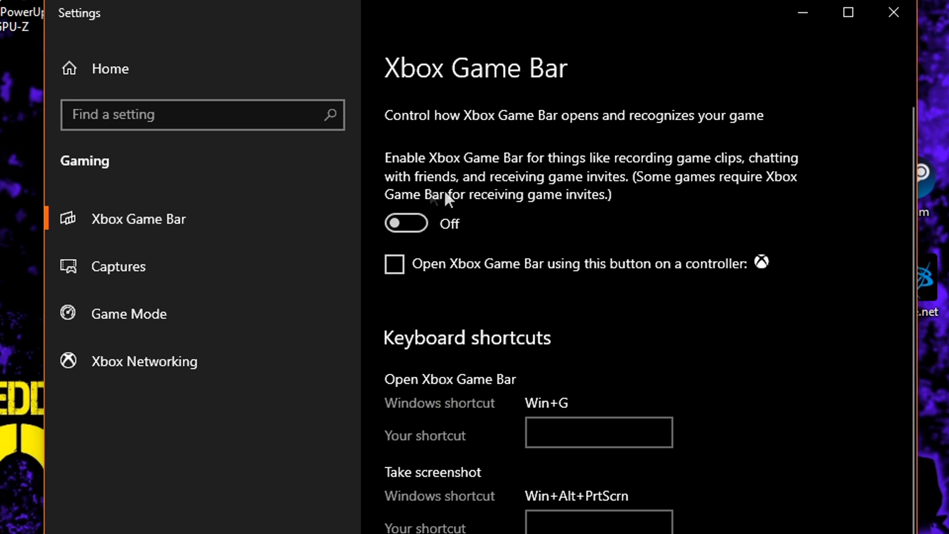
{"action": "mouse_move", "coordinate": [273, 266]}
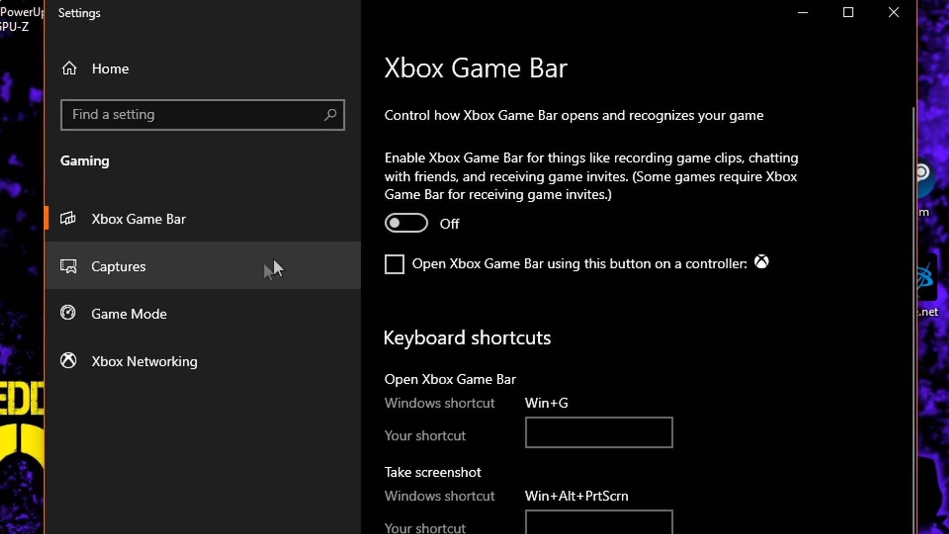
{"action": "mouse_move", "coordinate": [118, 266]}
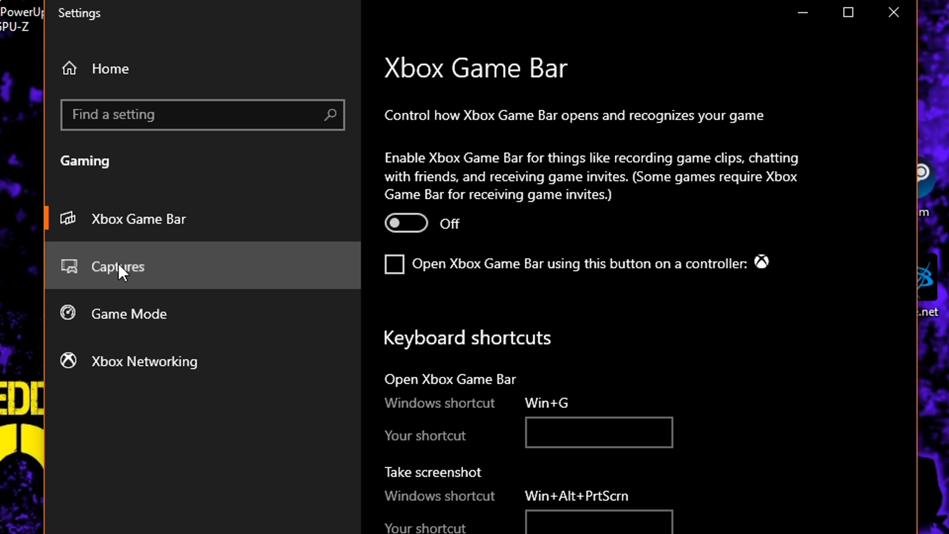
{"action": "left_click", "coordinate": [118, 266]}
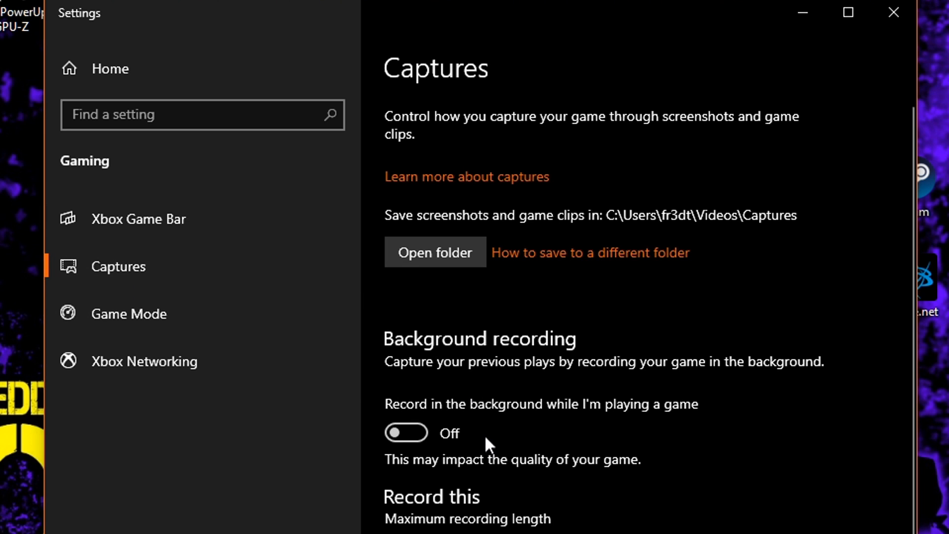
{"action": "scroll", "scroll_direction": "down", "scroll_amount": 3}
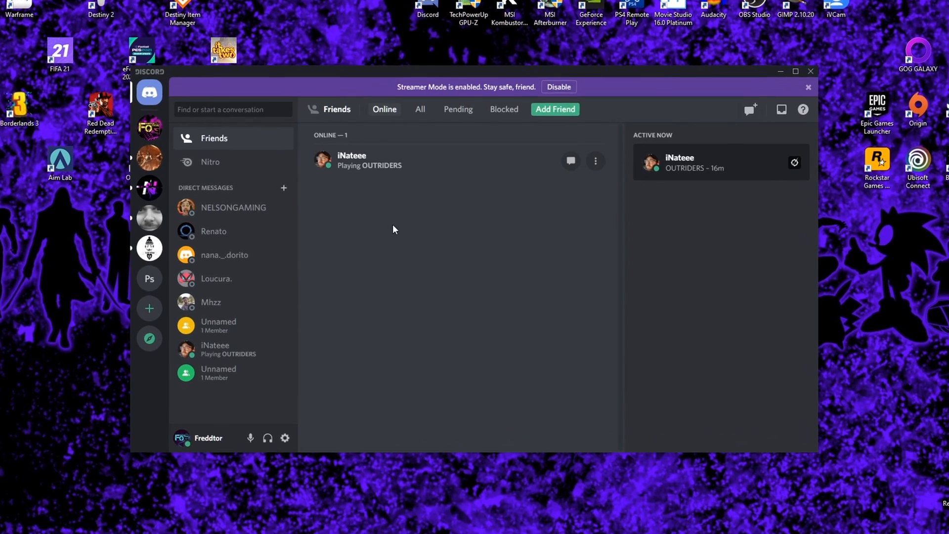
Step: Verify Discord's in-game overlay is disabled under Game Activity, then reach Advanced
{"action": "left_click", "coordinate": [795, 71]}
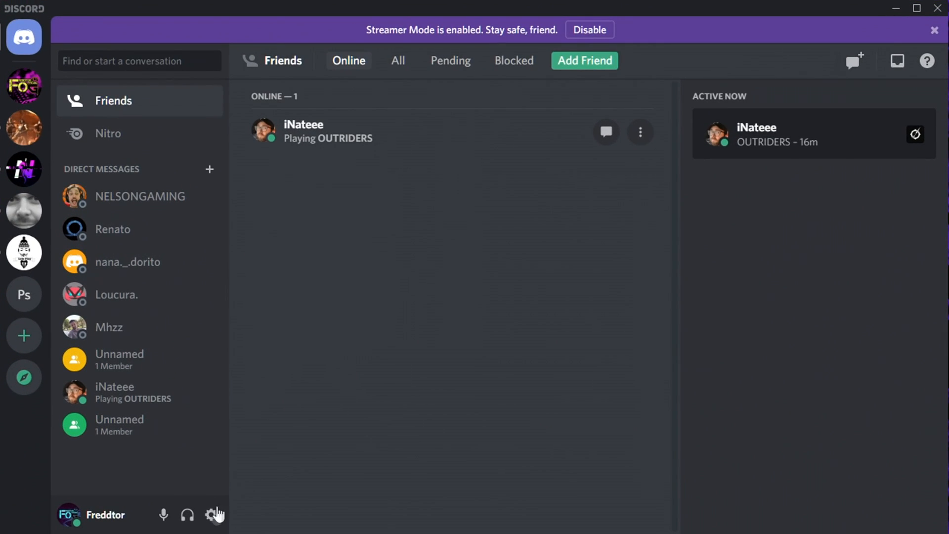
{"action": "left_click", "coordinate": [213, 515]}
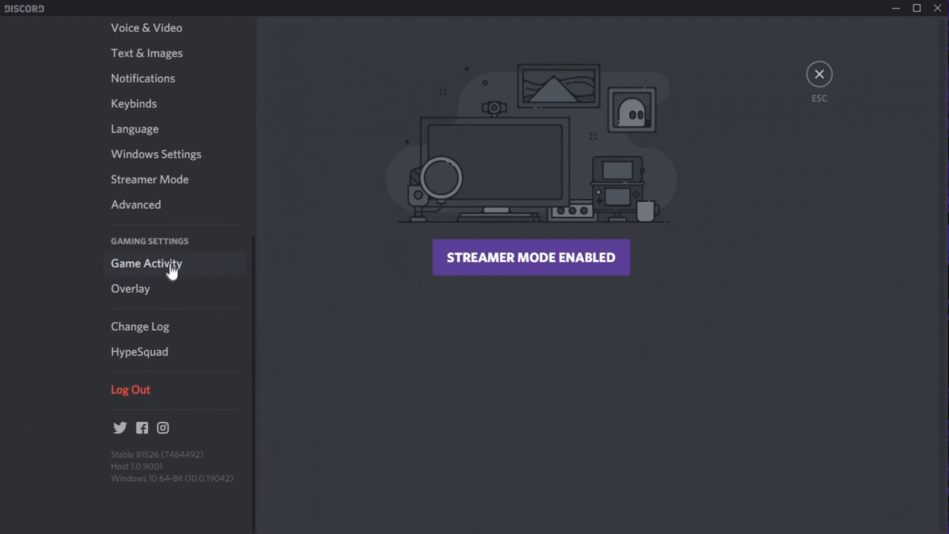
{"action": "left_click", "coordinate": [130, 287]}
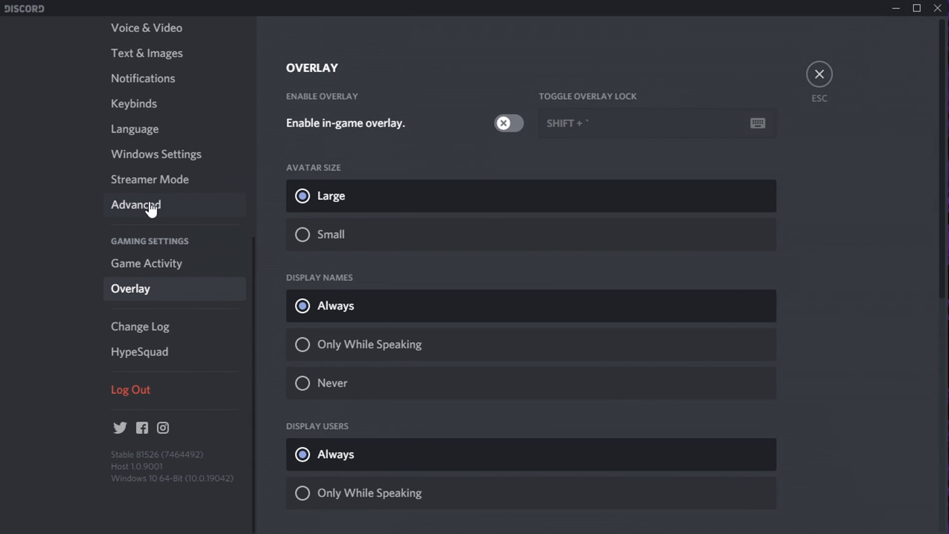
{"action": "left_click", "coordinate": [135, 203]}
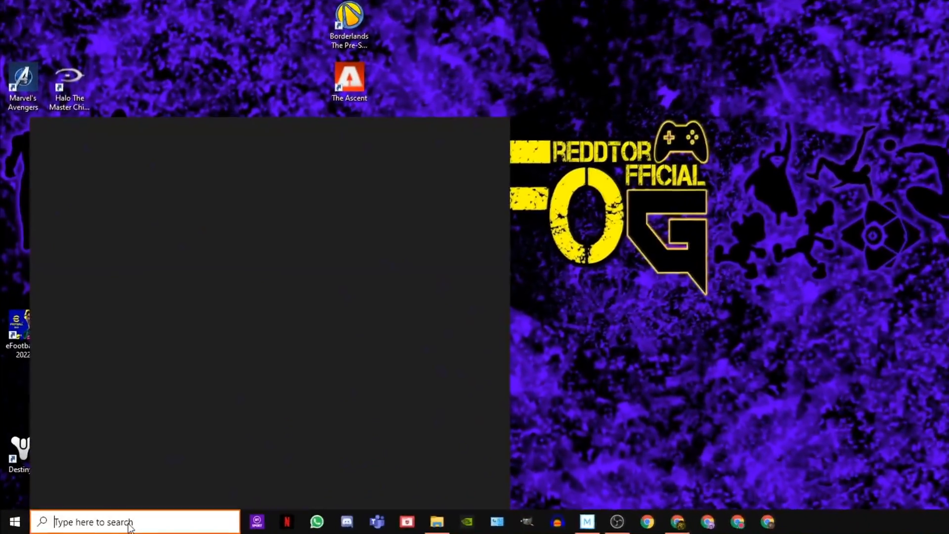
Step: Search 'game m' and choose the Game Mode settings result
{"action": "type", "text": "GAME M"}
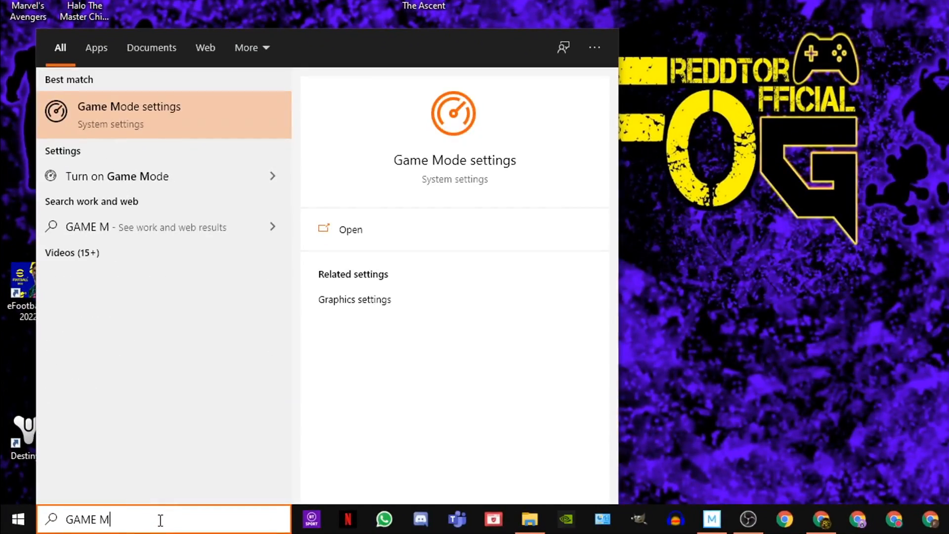
{"action": "left_click", "coordinate": [351, 229]}
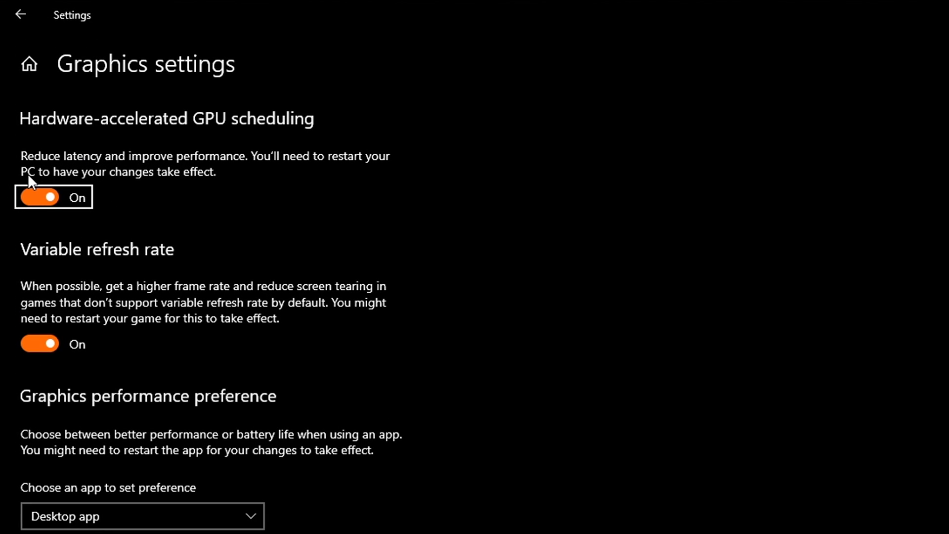
{"action": "mouse_move", "coordinate": [332, 164]}
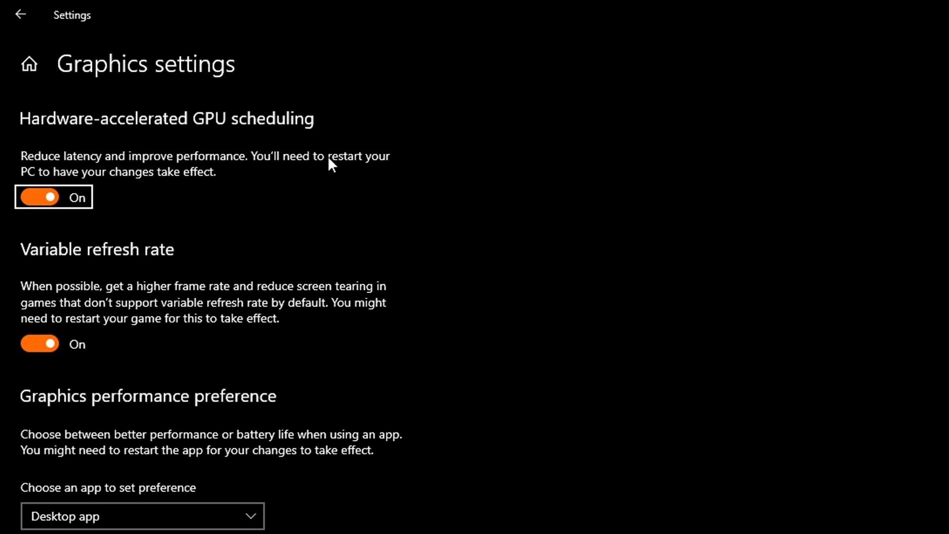
{"action": "mouse_move", "coordinate": [42, 177]}
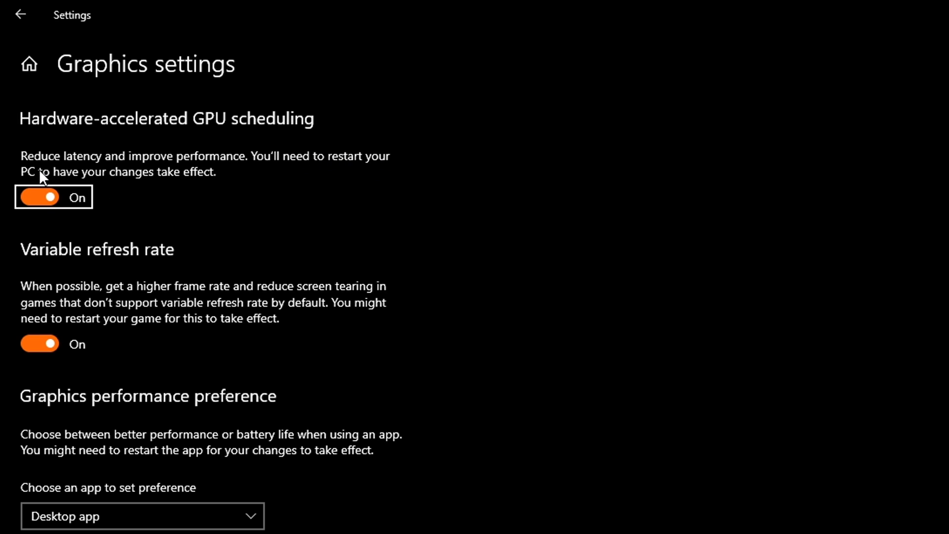
Step: Browse to SteamLibrary > steamapps > common > GodOfWar and add the GoW application
{"action": "scroll", "scroll_direction": "down", "scroll_amount": 3}
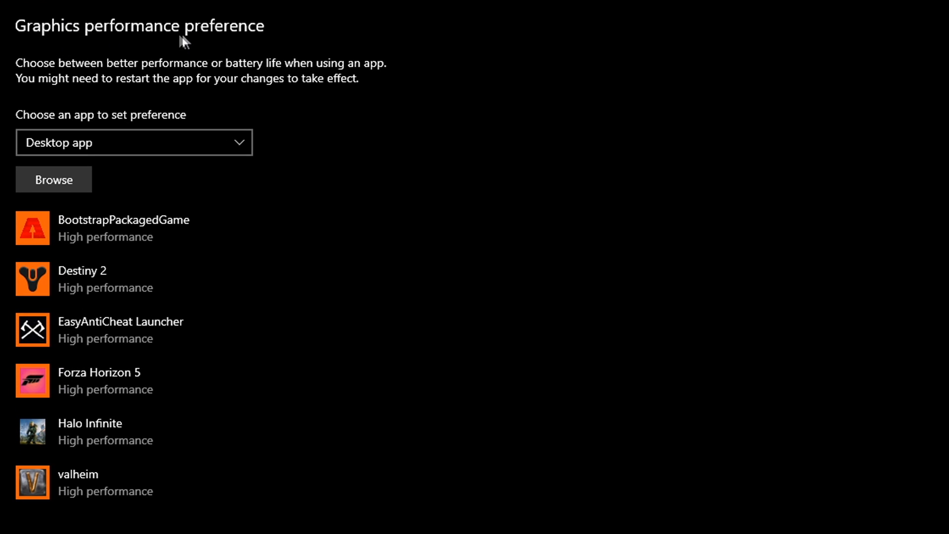
{"action": "mouse_move", "coordinate": [263, 44]}
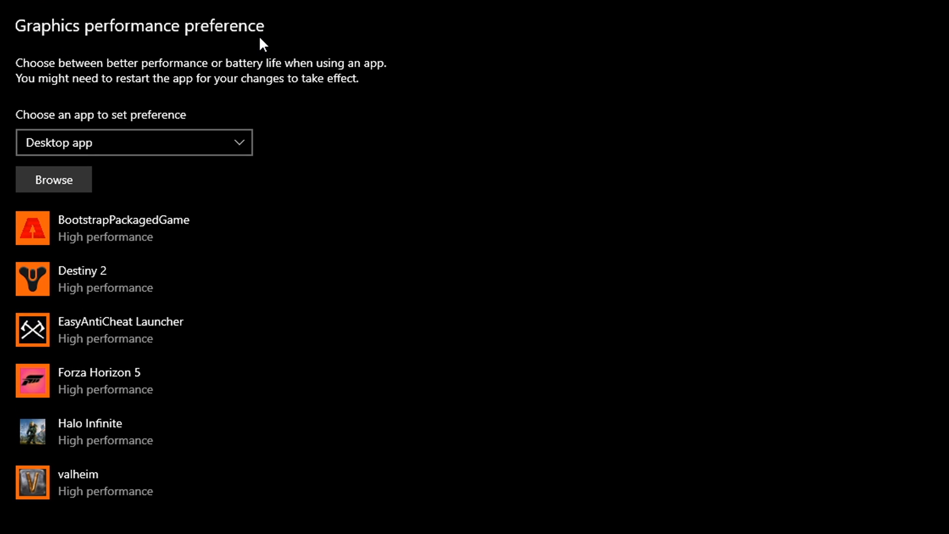
{"action": "mouse_move", "coordinate": [242, 279]}
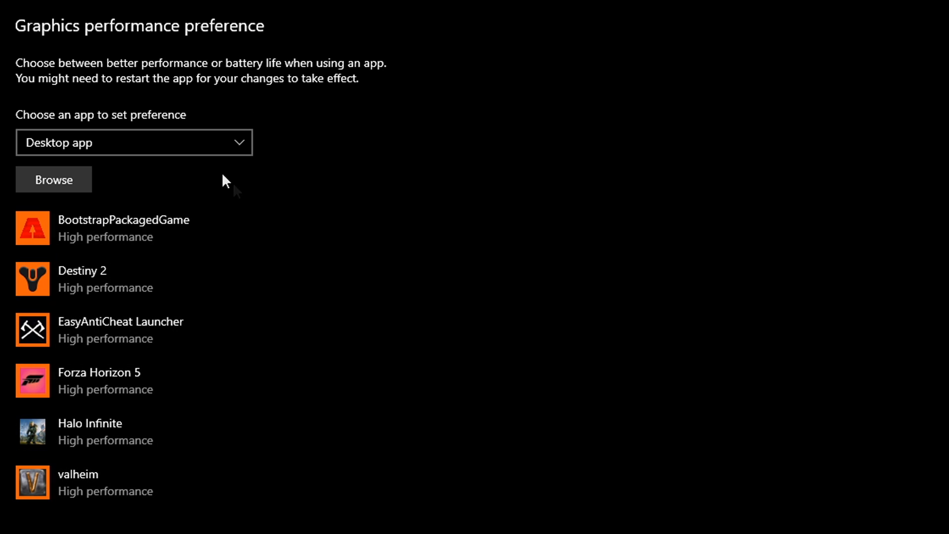
{"action": "mouse_move", "coordinate": [290, 188]}
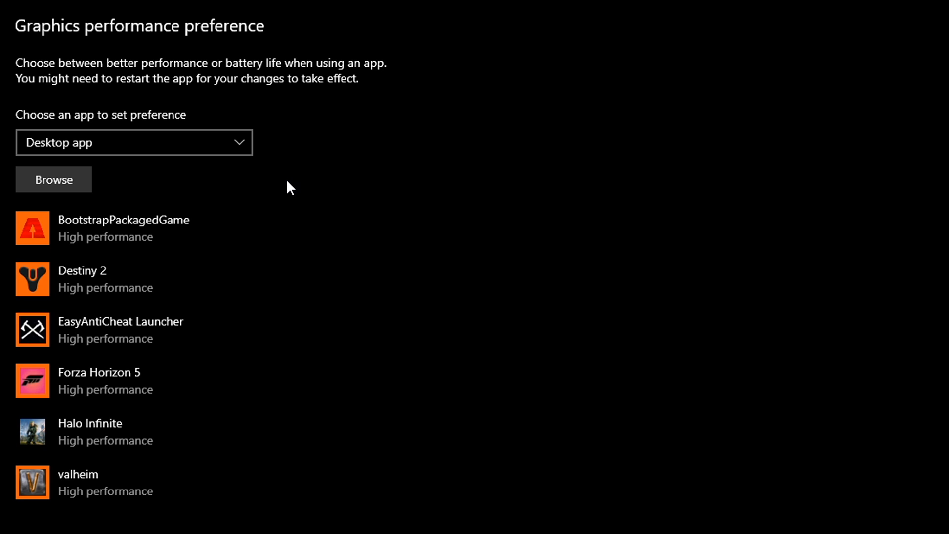
{"action": "mouse_move", "coordinate": [120, 288]}
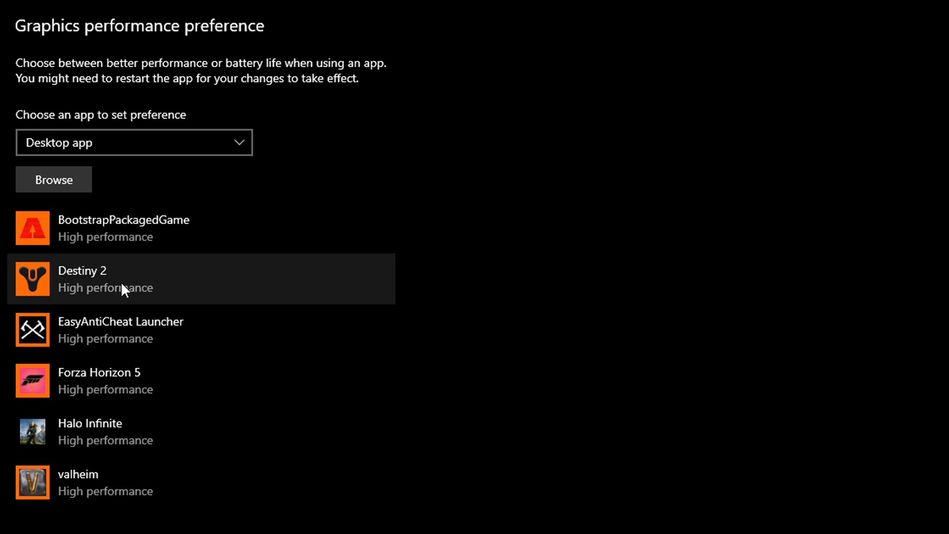
{"action": "mouse_move", "coordinate": [138, 181]}
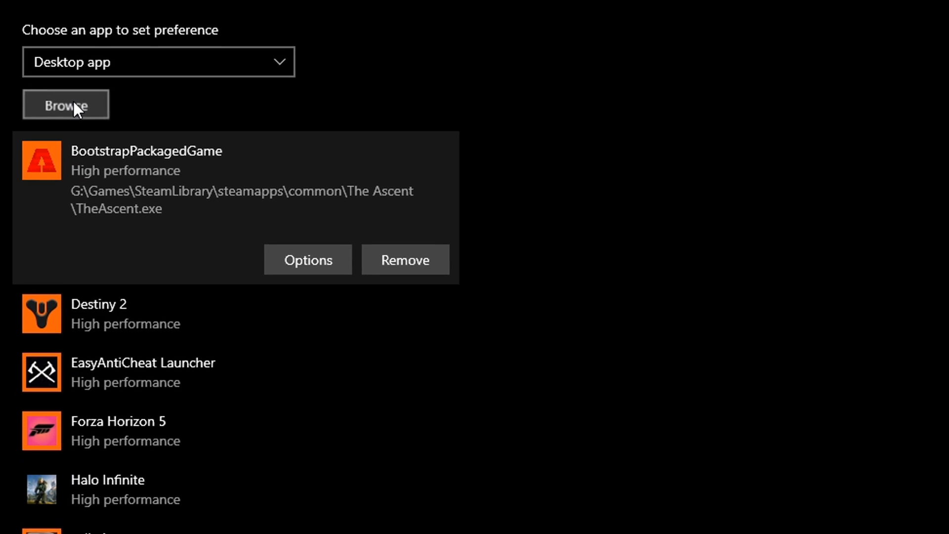
{"action": "left_click", "coordinate": [66, 103]}
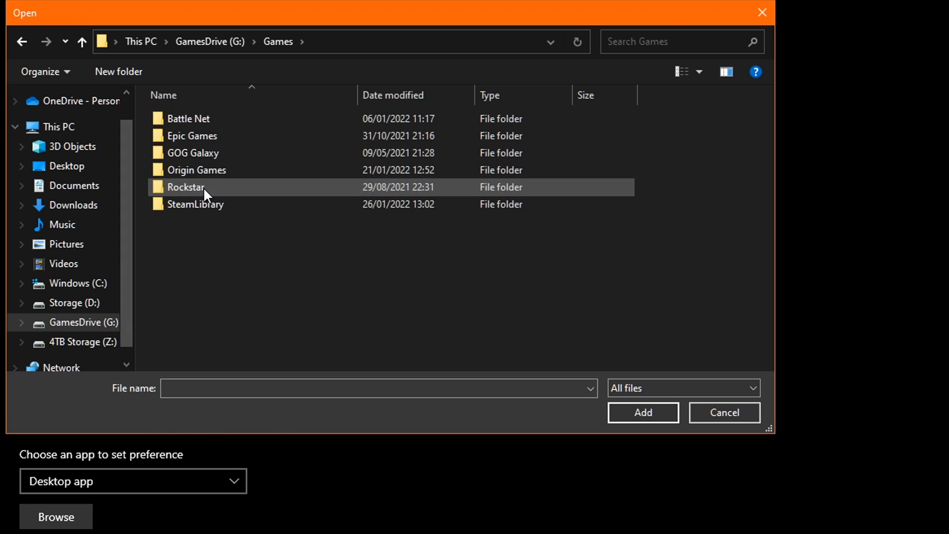
{"action": "double_click", "coordinate": [196, 203]}
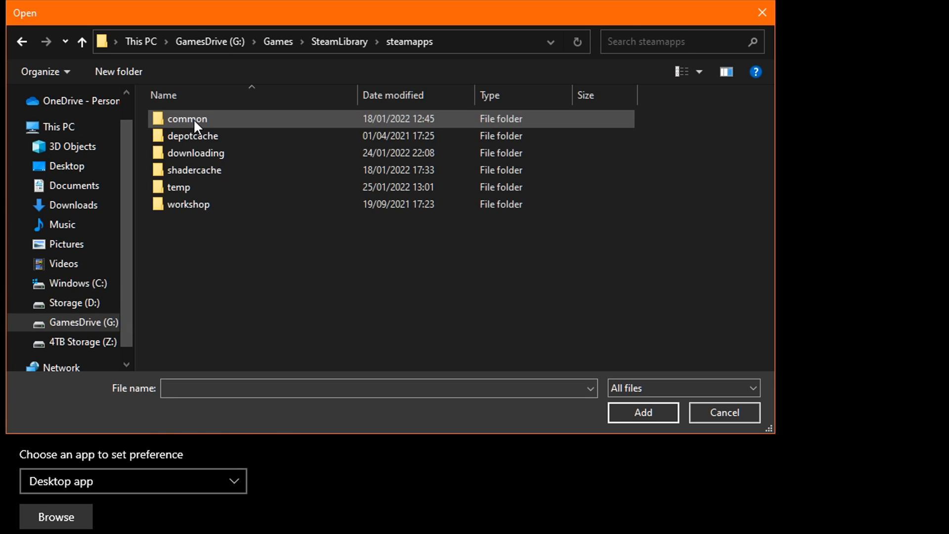
{"action": "double_click", "coordinate": [187, 119]}
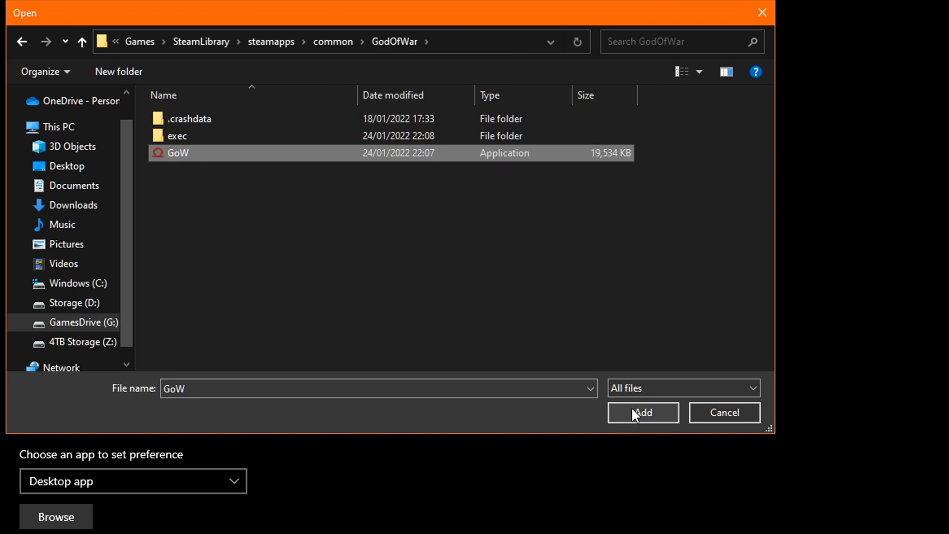
{"action": "left_click", "coordinate": [643, 412]}
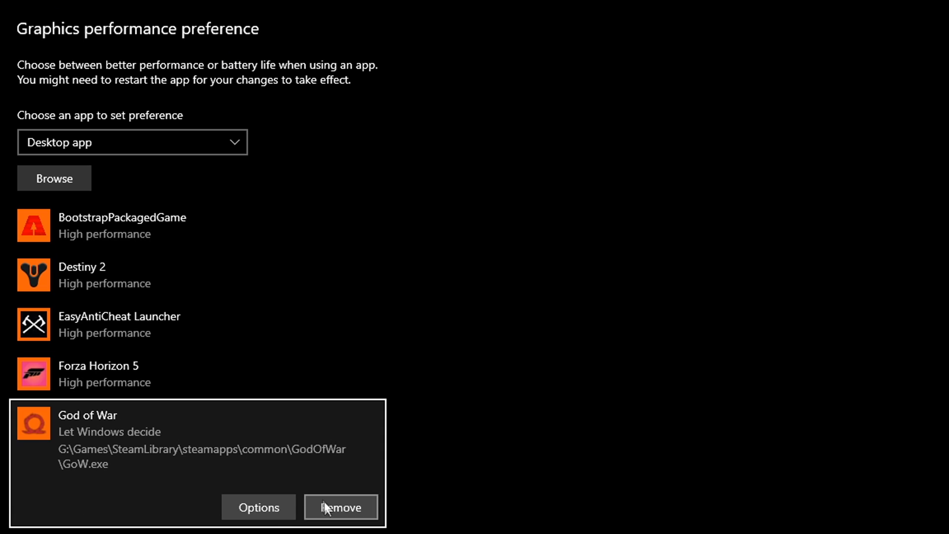
Step: Set God of War's graphics preference to High performance and save it
{"action": "left_click", "coordinate": [258, 507]}
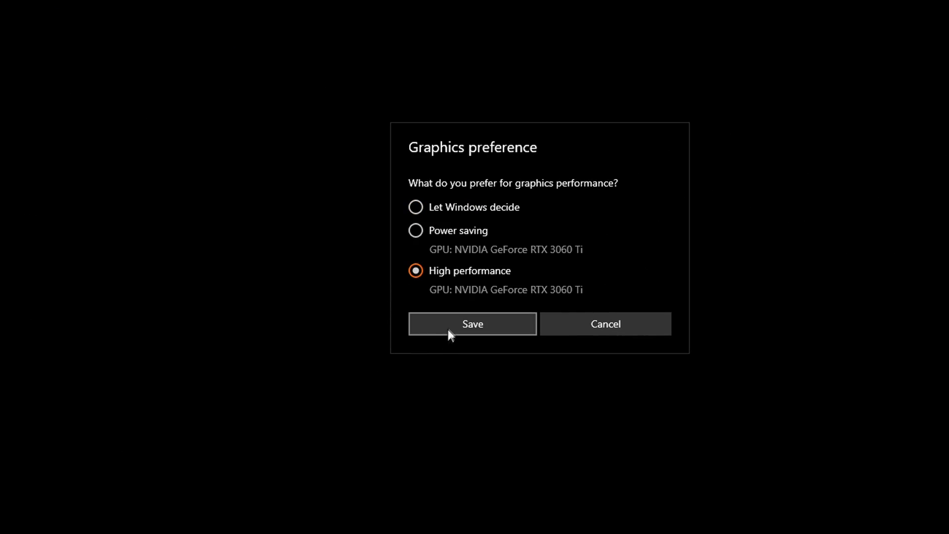
{"action": "left_click", "coordinate": [473, 323]}
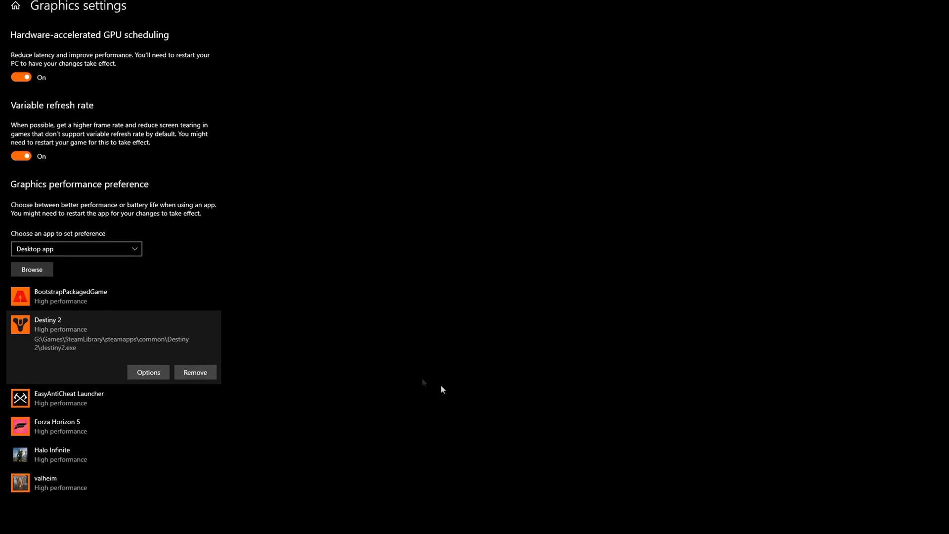
Step: Switch to Microsoft Store app, pick Halo Infinite and open its graphics preference Options
{"action": "scroll", "scroll_direction": "down", "scroll_amount": 3}
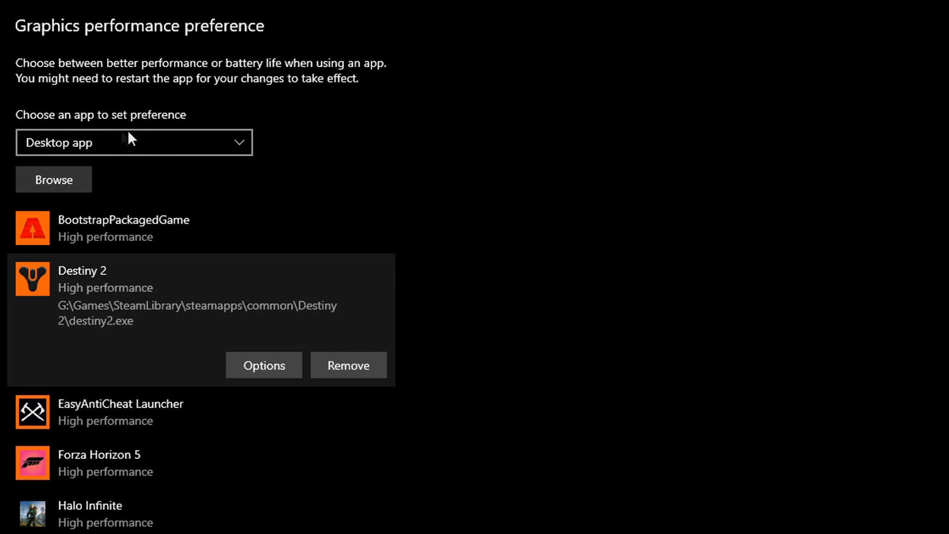
{"action": "mouse_move", "coordinate": [90, 101]}
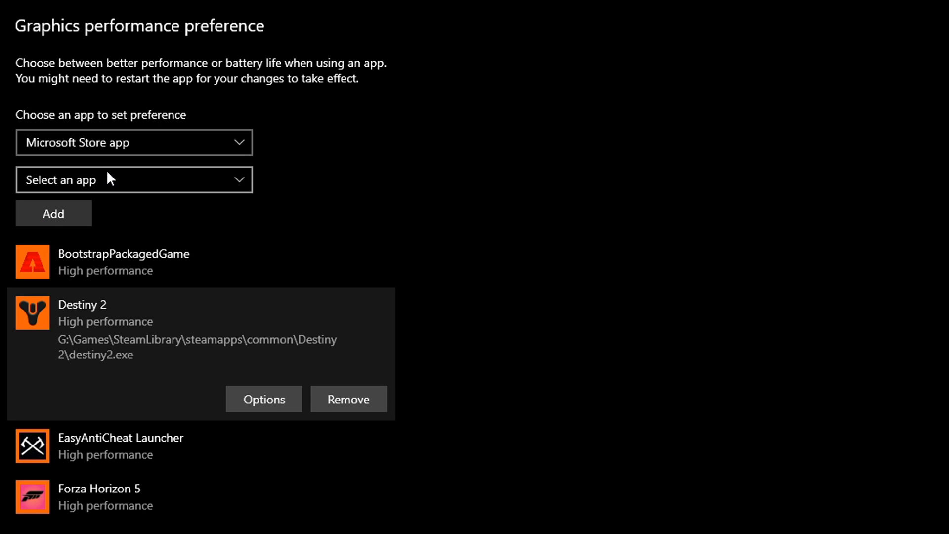
{"action": "mouse_move", "coordinate": [91, 186]}
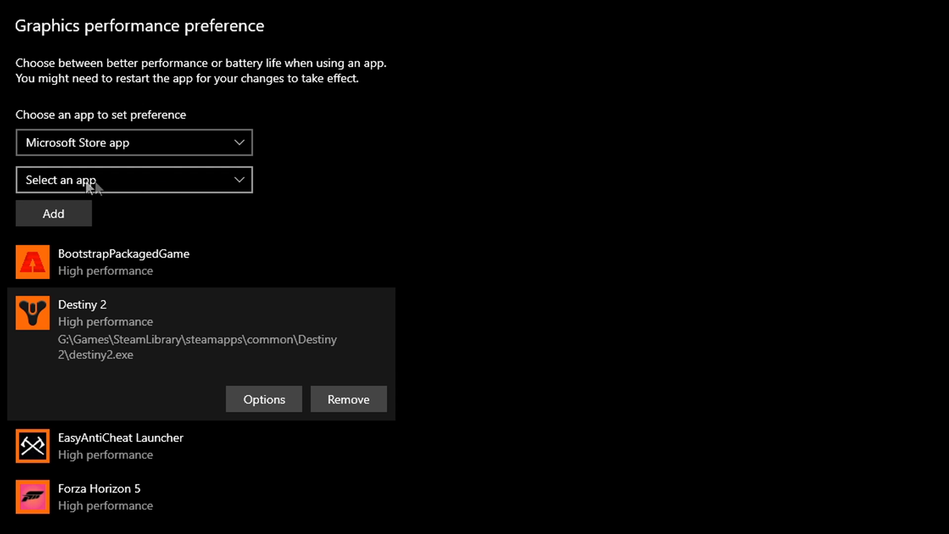
{"action": "mouse_move", "coordinate": [247, 190]}
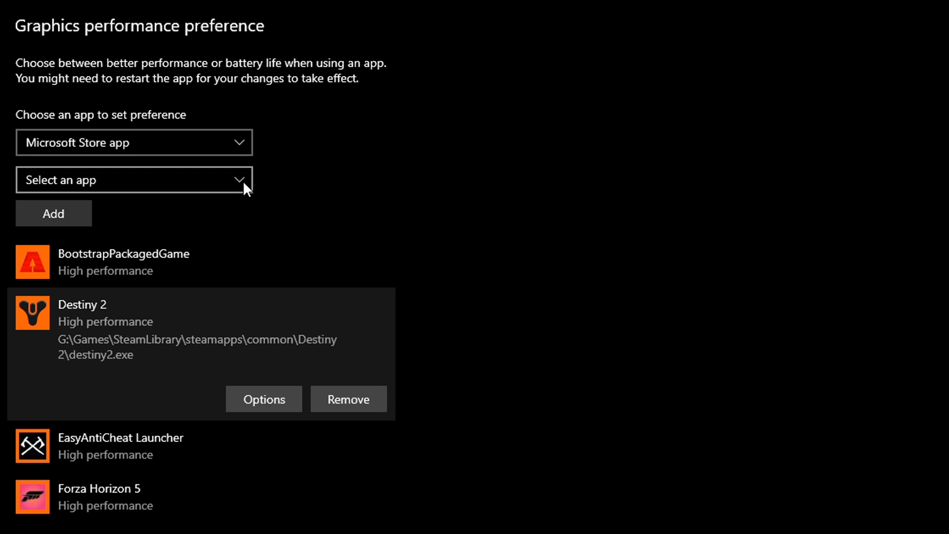
{"action": "left_click", "coordinate": [134, 180]}
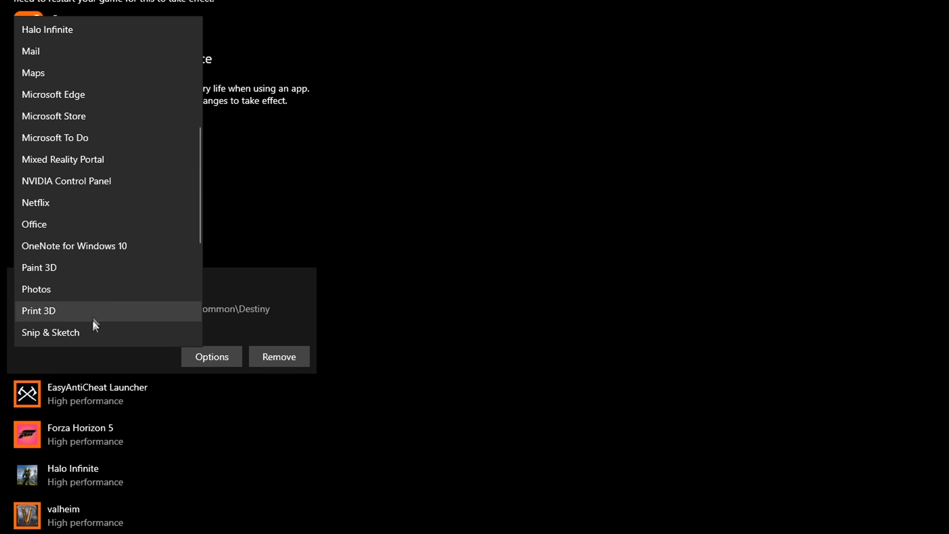
{"action": "mouse_move", "coordinate": [77, 29]}
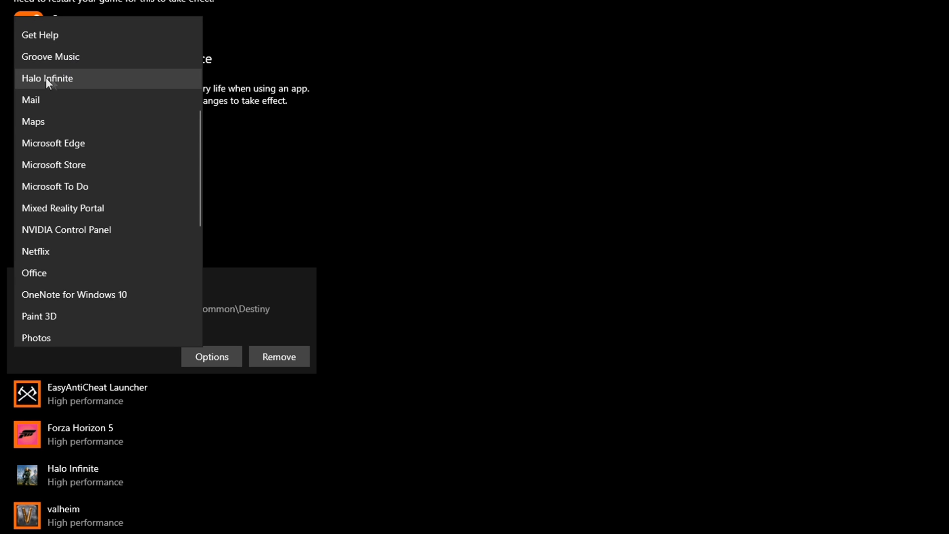
{"action": "mouse_move", "coordinate": [59, 85]}
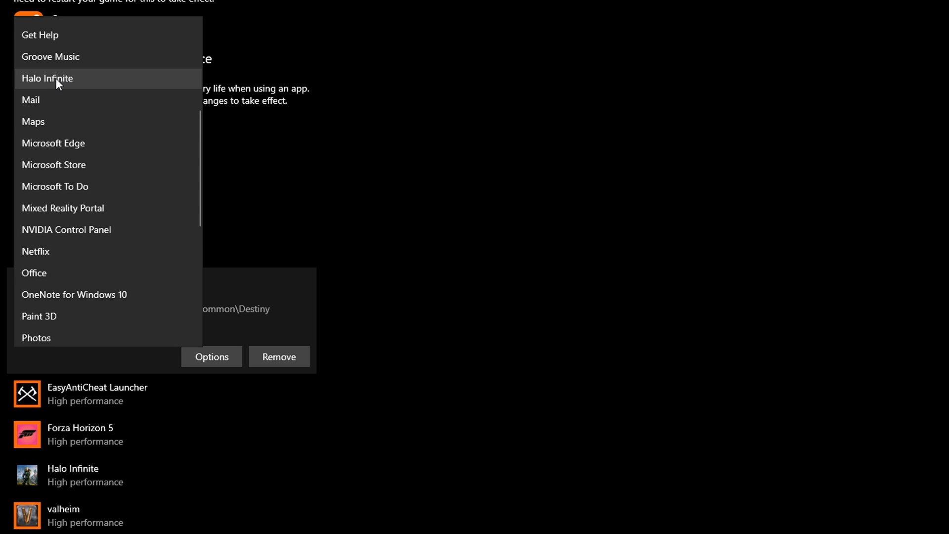
{"action": "left_click", "coordinate": [47, 78]}
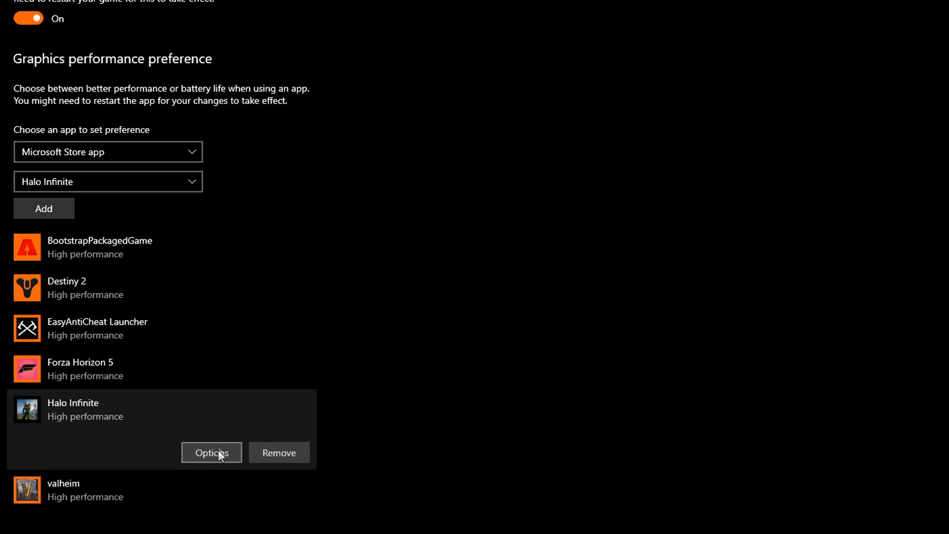
{"action": "left_click", "coordinate": [212, 452]}
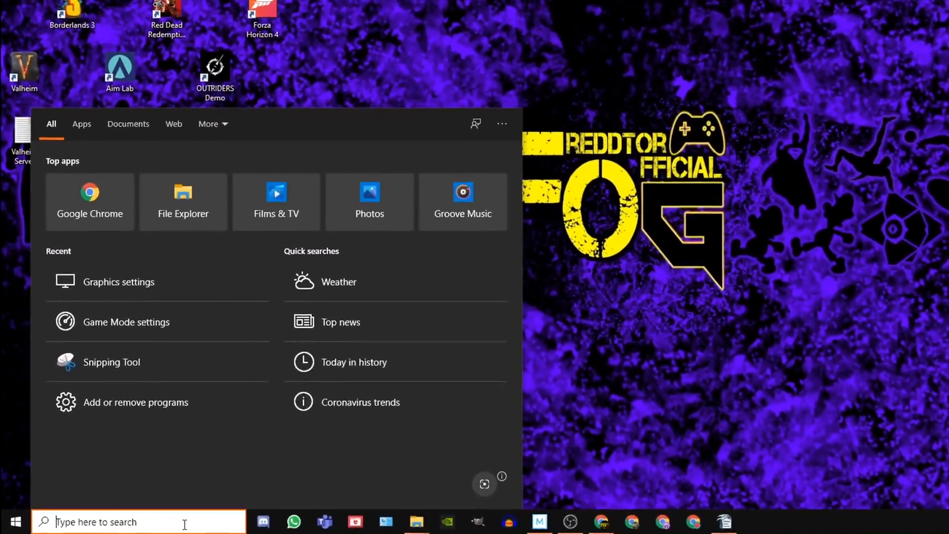
Step: Search the taskbar for 'power plan', then return to the desktop
{"action": "type", "text": "power plan"}
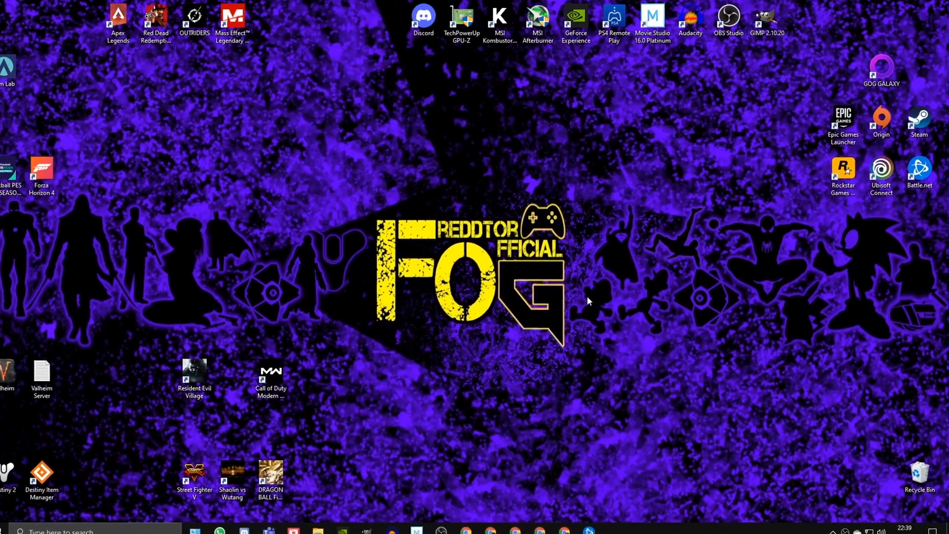
{"action": "key", "text": "Win+p"}
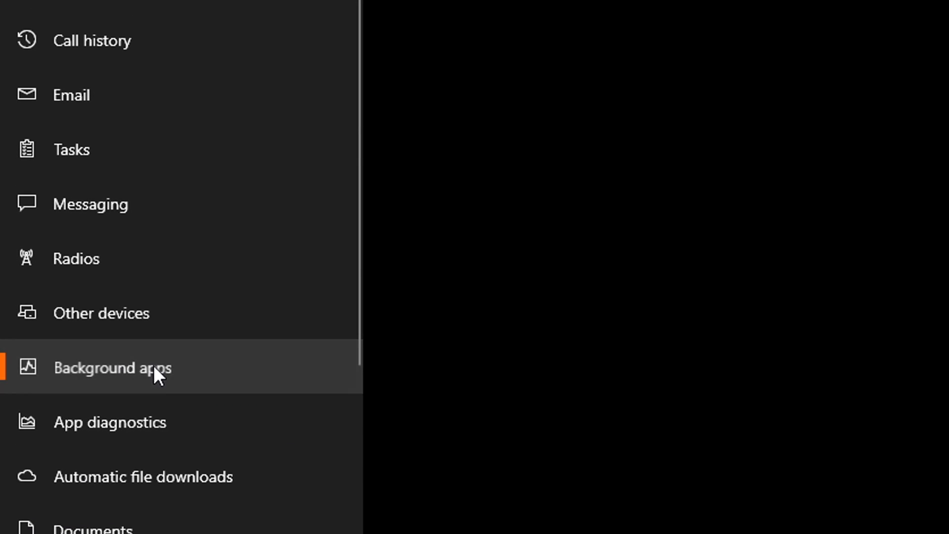
Step: Select Background apps in the Privacy settings sidebar
{"action": "left_click", "coordinate": [113, 368]}
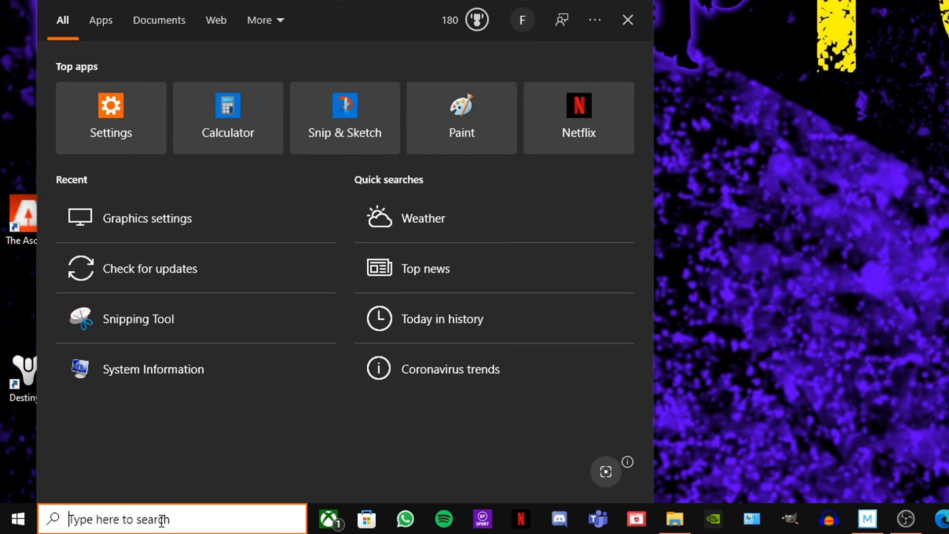
Step: Launch regedit from the Run dialog so Registry Editor shows the root hives
{"action": "key", "text": "Win+r"}
{"action": "type", "text": "REGED"}
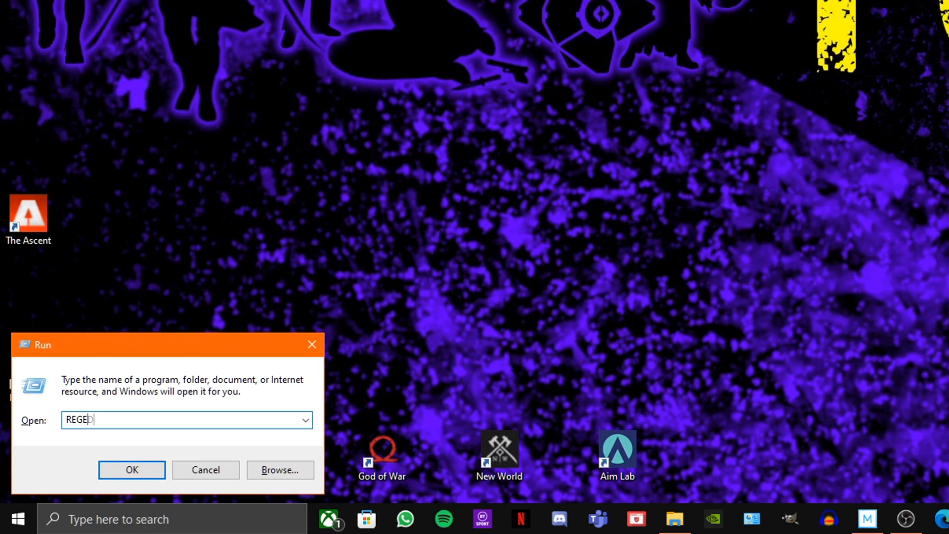
{"action": "left_click", "coordinate": [132, 469]}
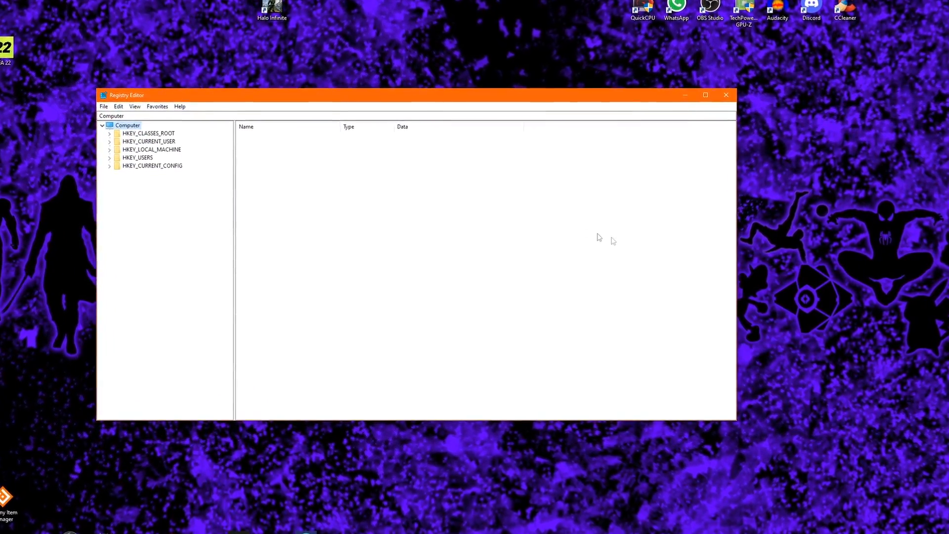
{"action": "left_click", "coordinate": [704, 95]}
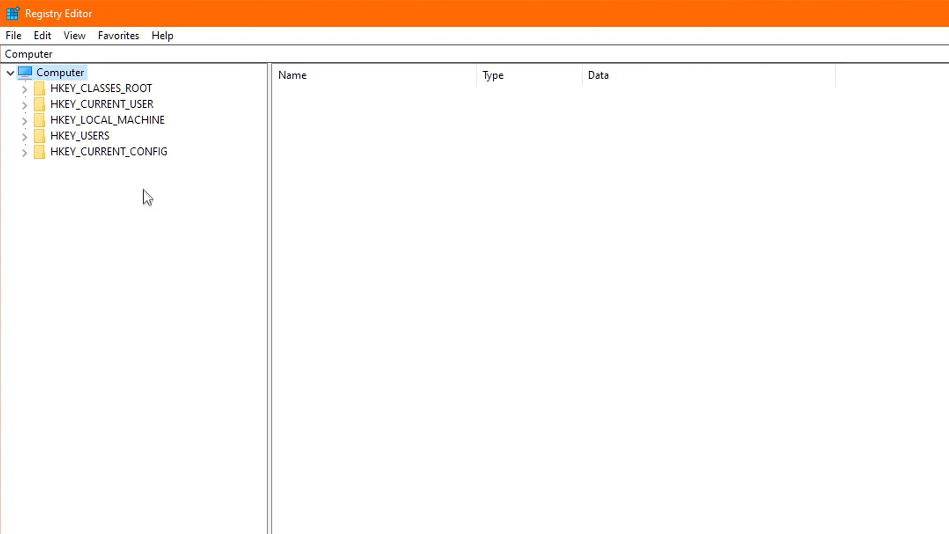
{"action": "mouse_move", "coordinate": [373, 487]}
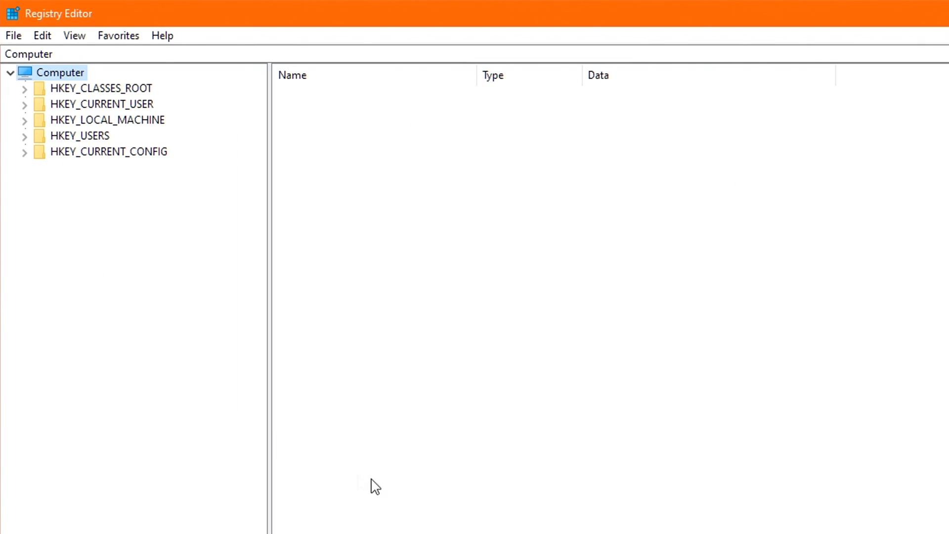
{"action": "mouse_move", "coordinate": [180, 190]}
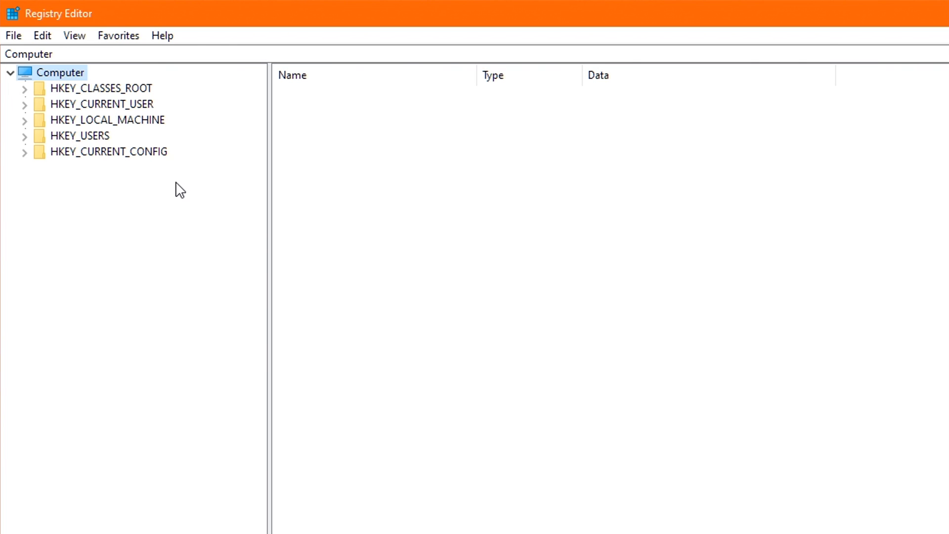
{"action": "mouse_move", "coordinate": [71, 128]}
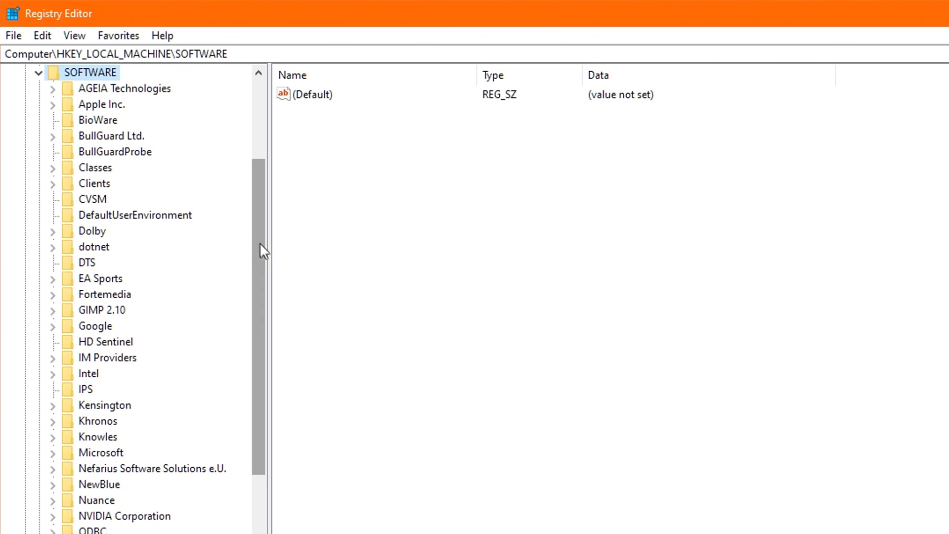
Step: Navigate to HKLM\SOFTWARE\Microsoft\Windows NT\CurrentVersion\Multimedia\SystemProfile
{"action": "left_click", "coordinate": [101, 183]}
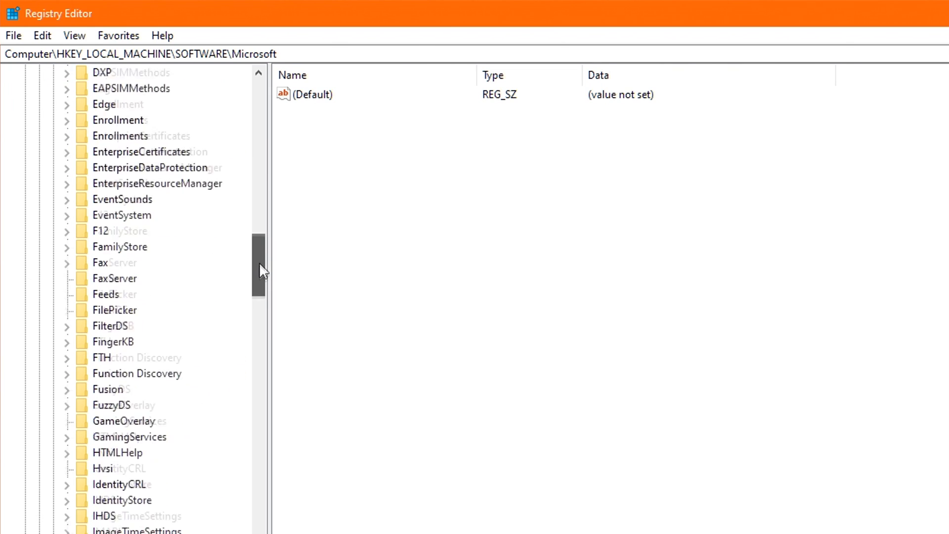
{"action": "scroll", "scroll_direction": "down", "scroll_amount": 3}
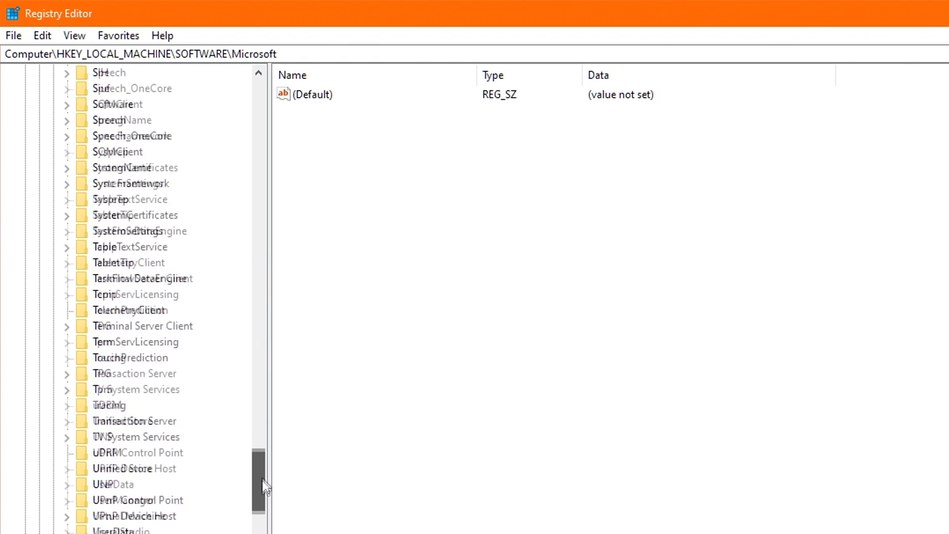
{"action": "left_click", "coordinate": [124, 295]}
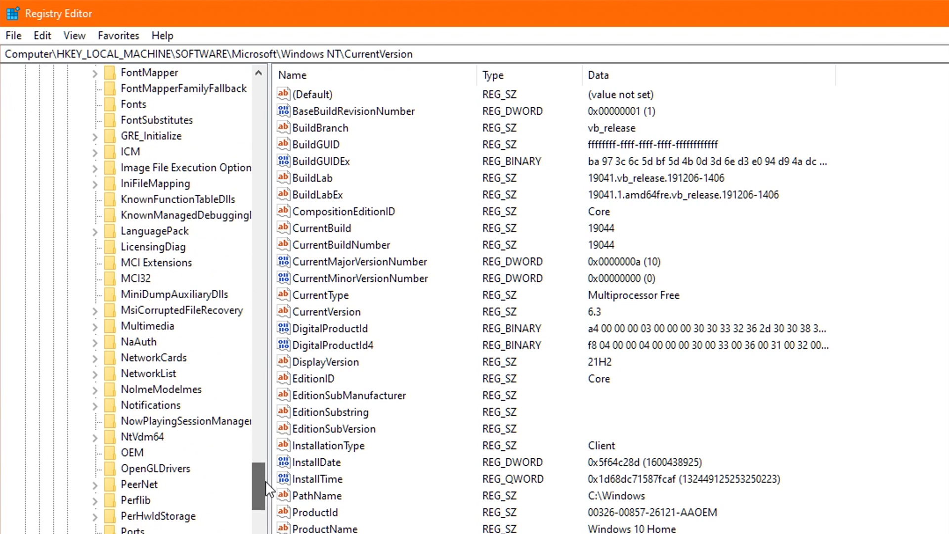
{"action": "left_click", "coordinate": [148, 325]}
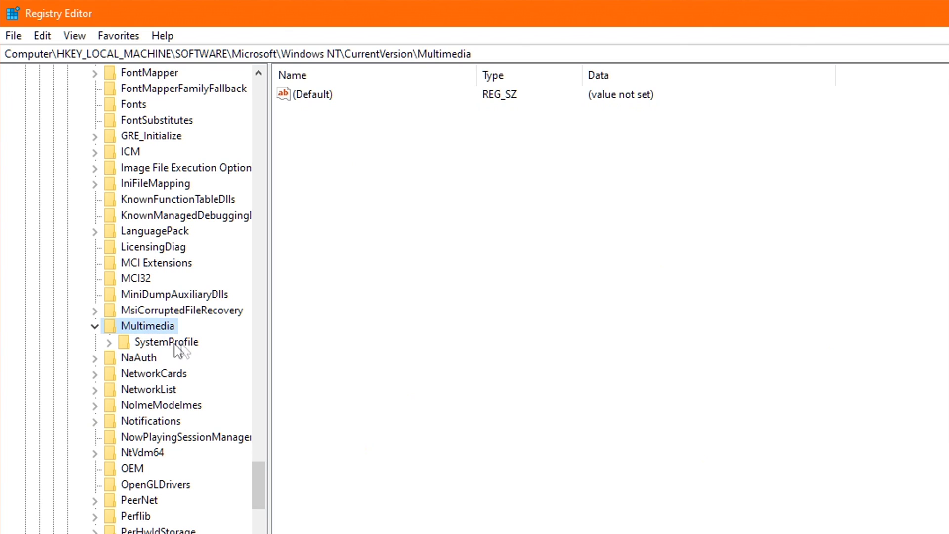
{"action": "left_click", "coordinate": [166, 341]}
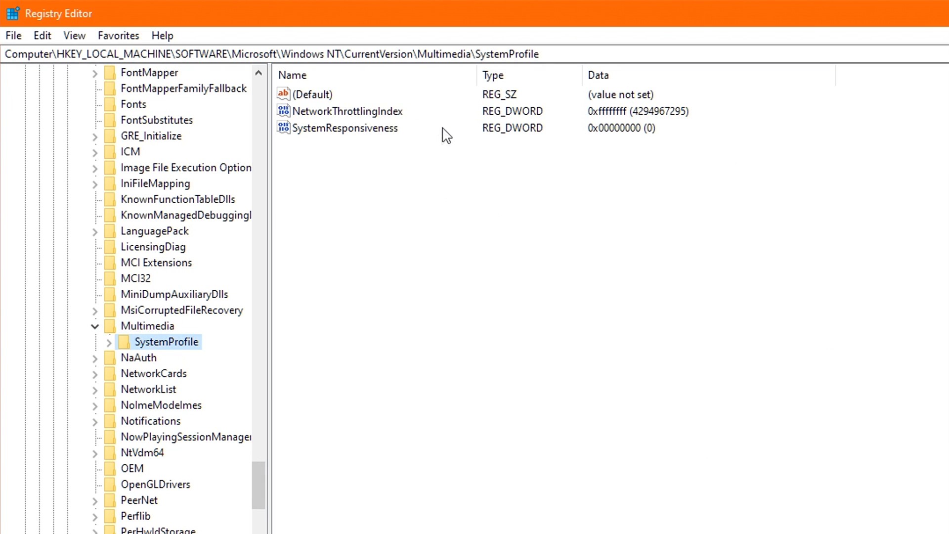
Step: Set NetworkThrottlingIndex to FFFFFFFF
{"action": "left_click", "coordinate": [349, 111]}
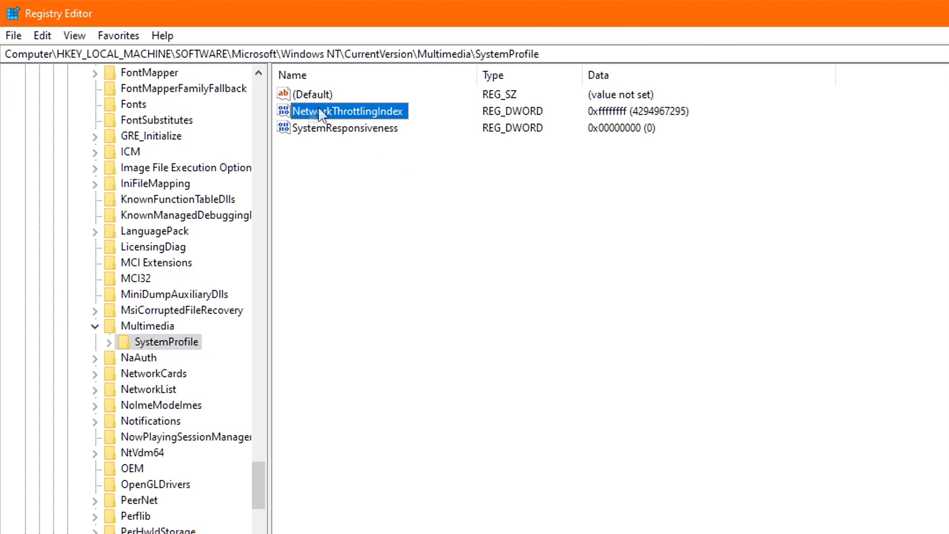
{"action": "mouse_move", "coordinate": [400, 123]}
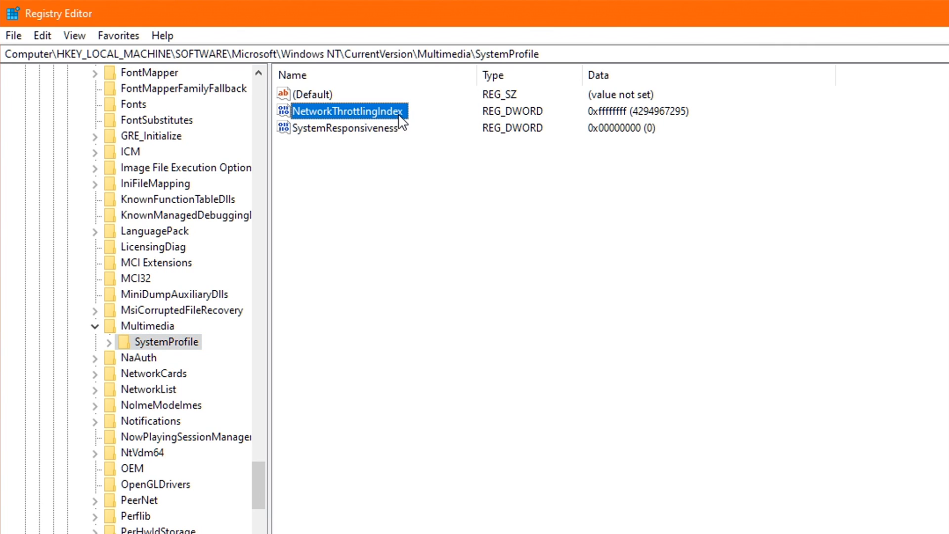
{"action": "left_click", "coordinate": [343, 127]}
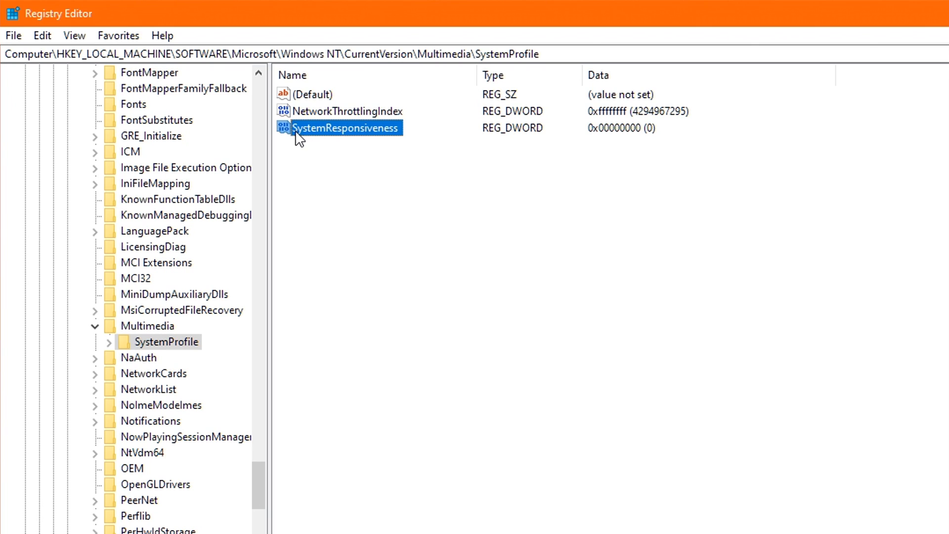
{"action": "mouse_move", "coordinate": [437, 118]}
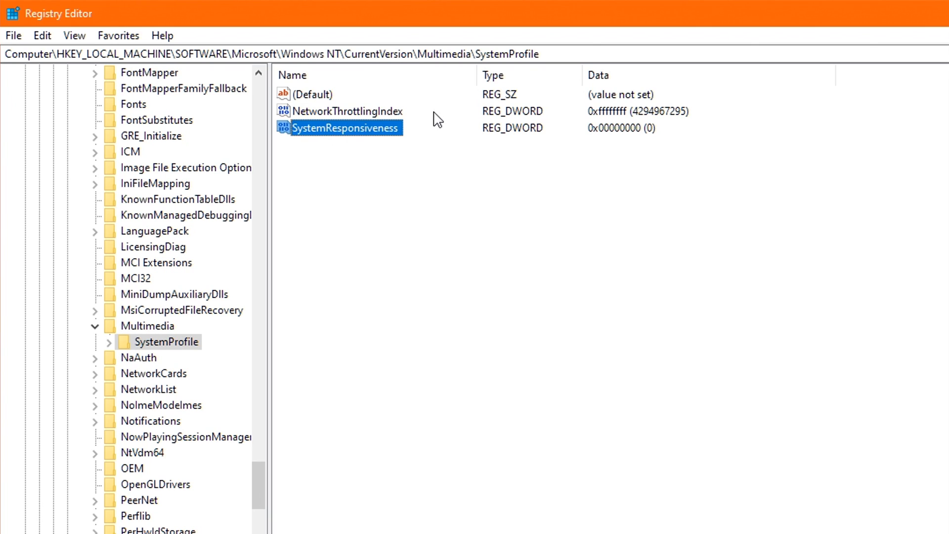
{"action": "left_click", "coordinate": [347, 111]}
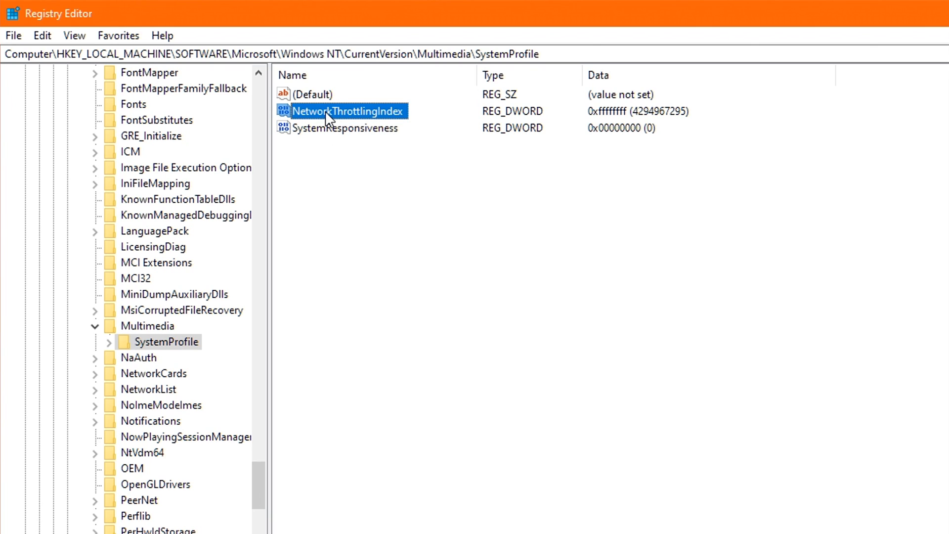
{"action": "double_click", "coordinate": [348, 111]}
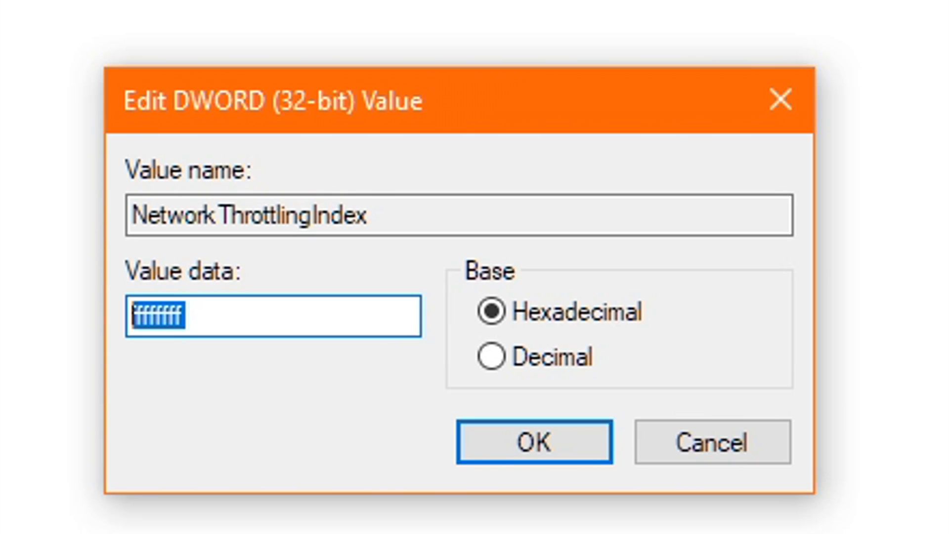
{"action": "type", "text": "F"}
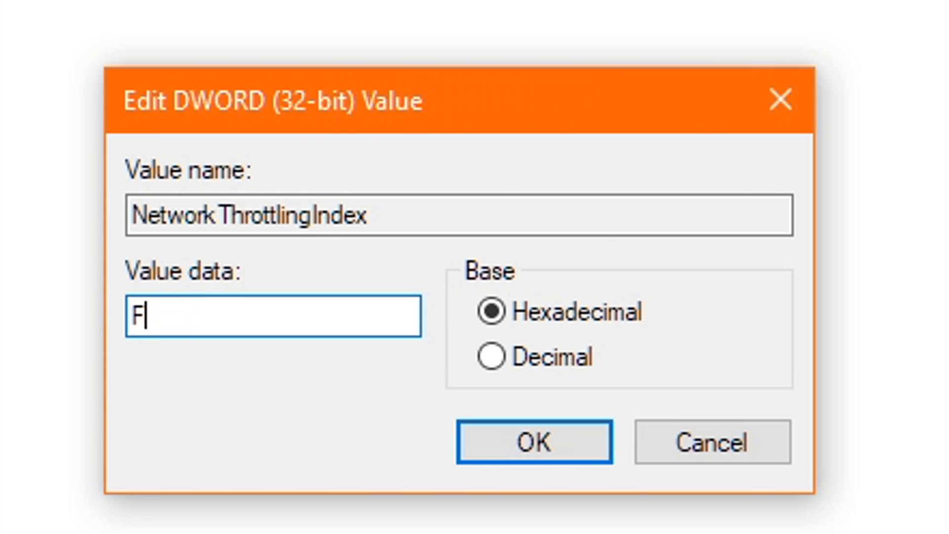
{"action": "type", "text": "FFFFFFF"}
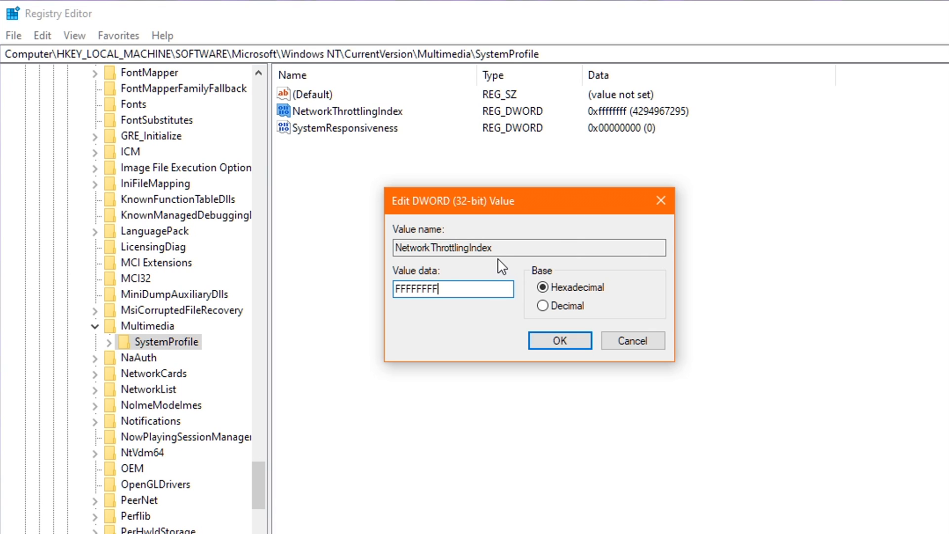
{"action": "left_click", "coordinate": [559, 340]}
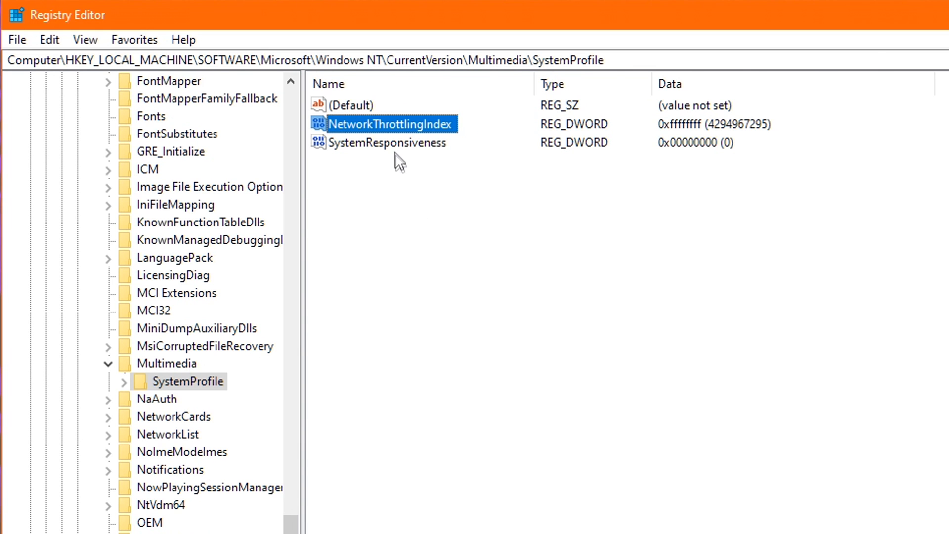
Step: Confirm SystemResponsiveness stays at 0
{"action": "double_click", "coordinate": [385, 142]}
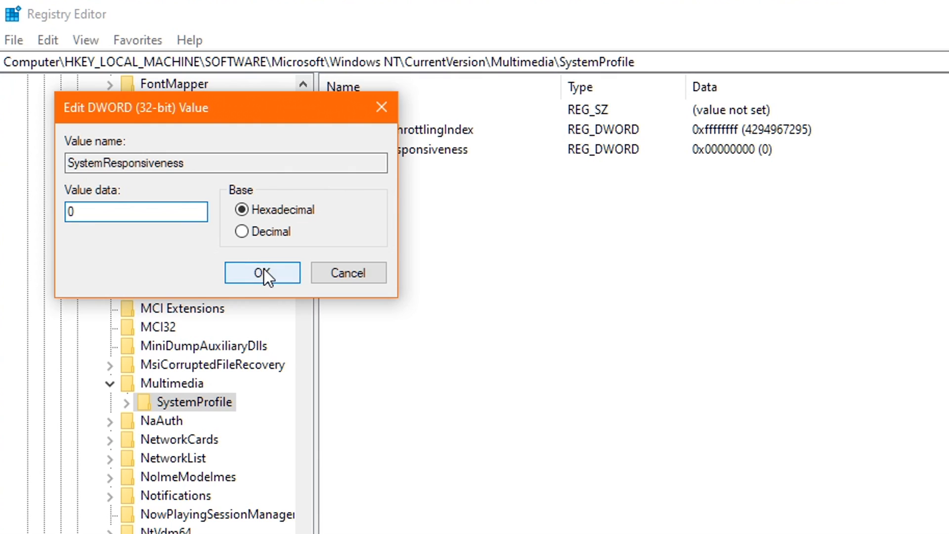
{"action": "left_click", "coordinate": [261, 273]}
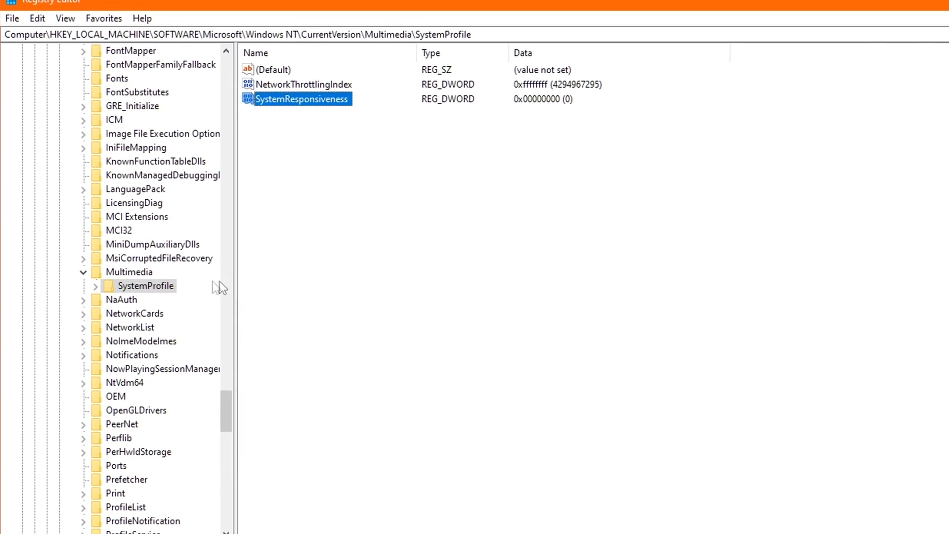
Step: In SystemProfile\Tasks\Games, confirm GPU Priority is 8
{"action": "left_click", "coordinate": [95, 284]}
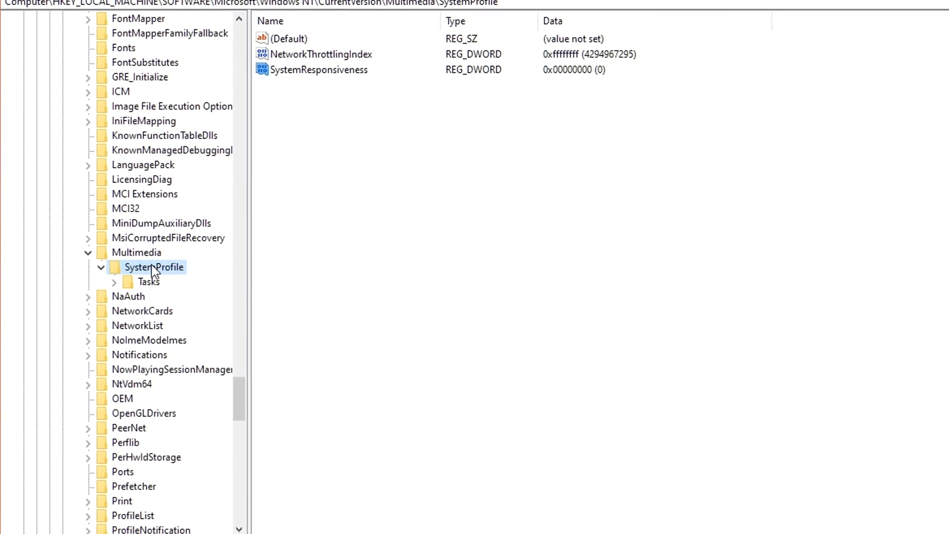
{"action": "left_click", "coordinate": [113, 281]}
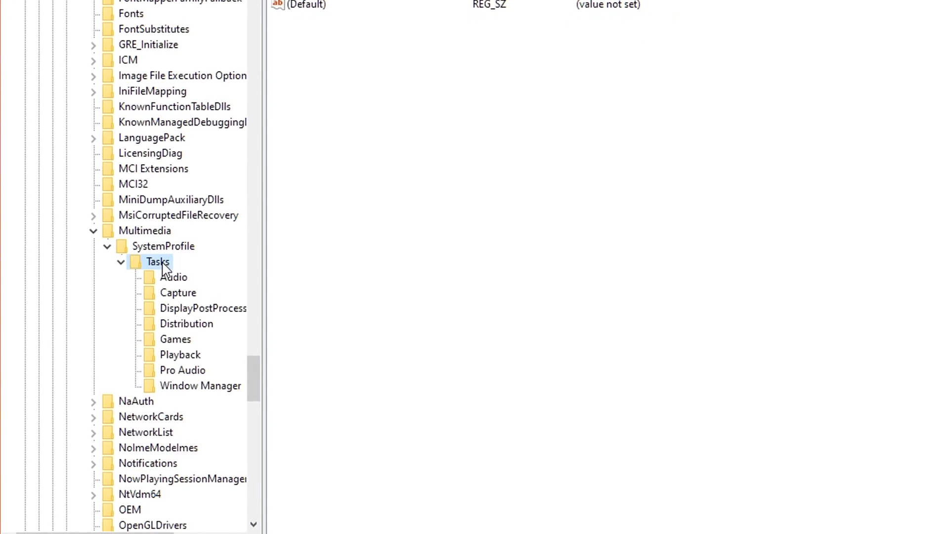
{"action": "left_click", "coordinate": [175, 320]}
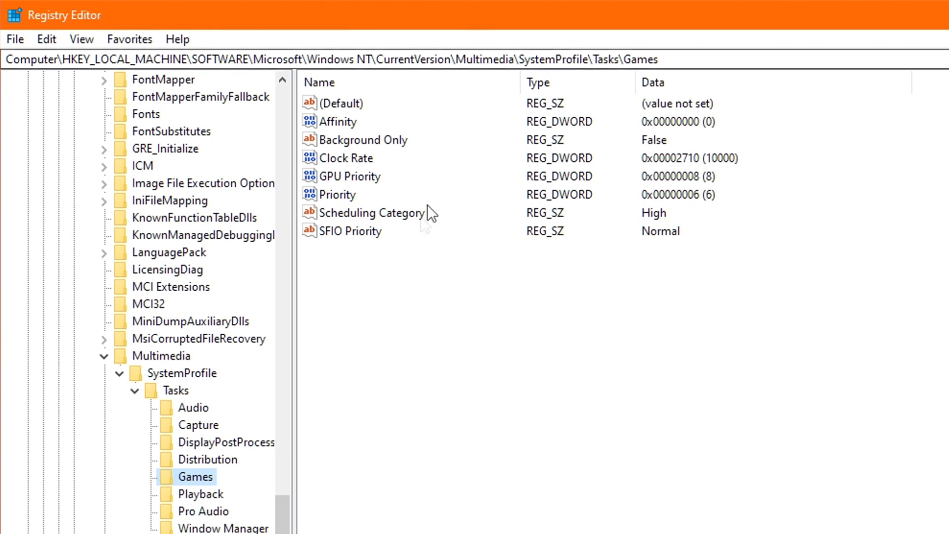
{"action": "left_click", "coordinate": [350, 176]}
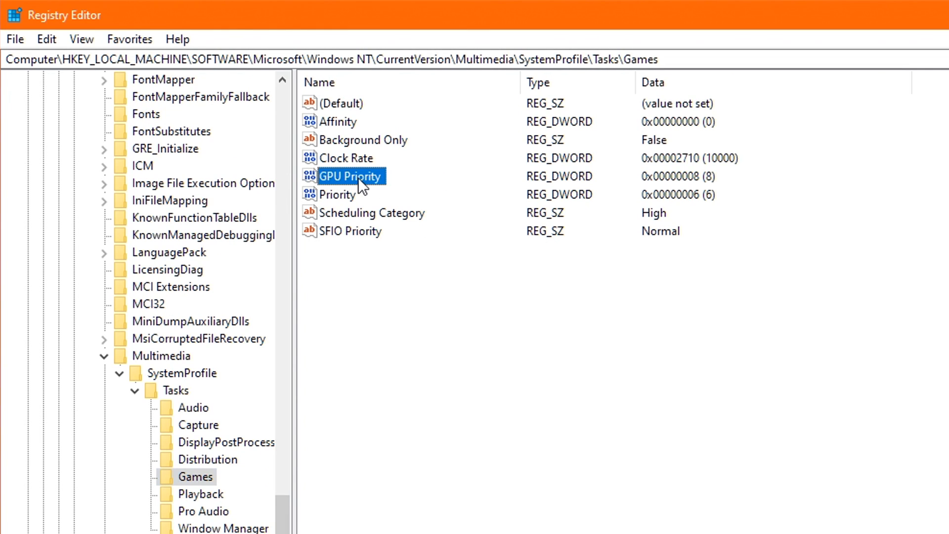
{"action": "double_click", "coordinate": [350, 176]}
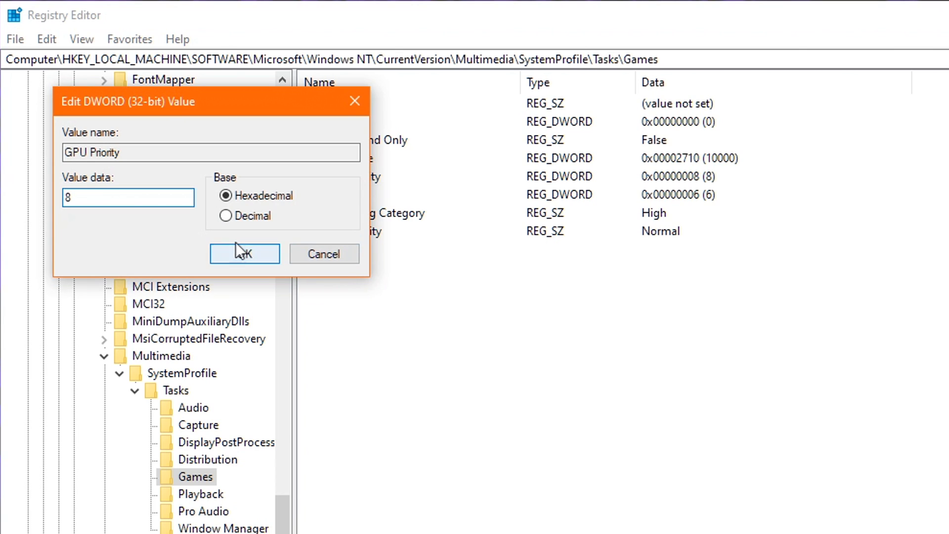
{"action": "left_click", "coordinate": [244, 253]}
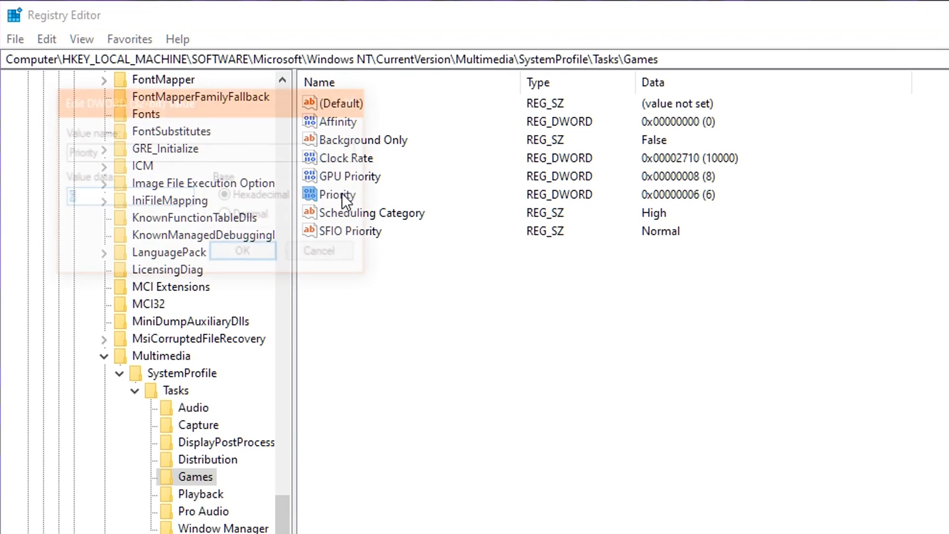
Step: Confirm Priority is 6 and Scheduling Category stays High
{"action": "double_click", "coordinate": [336, 194]}
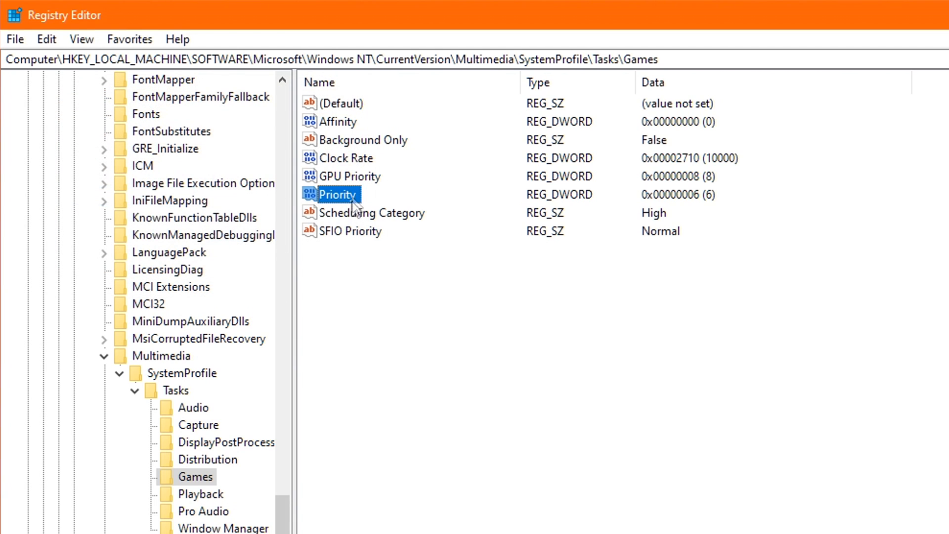
{"action": "left_click", "coordinate": [373, 212]}
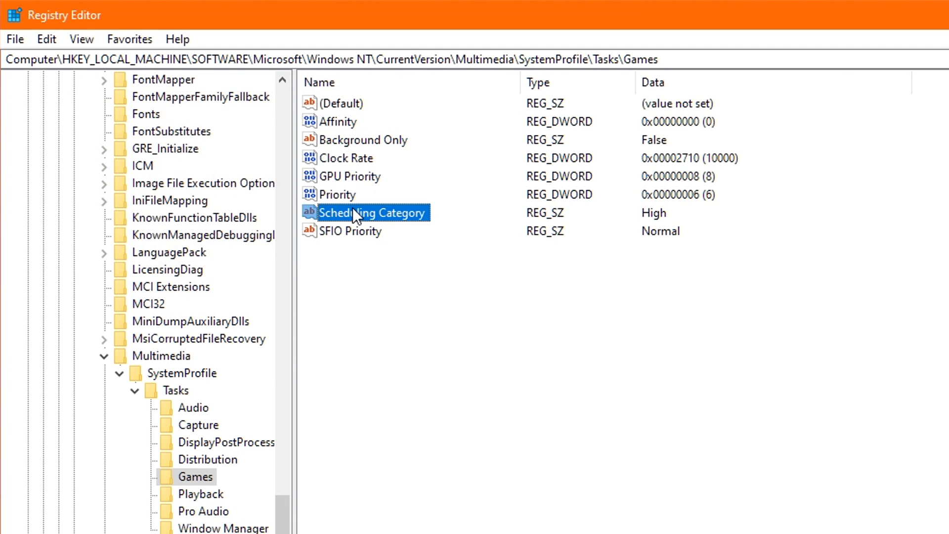
{"action": "double_click", "coordinate": [371, 213]}
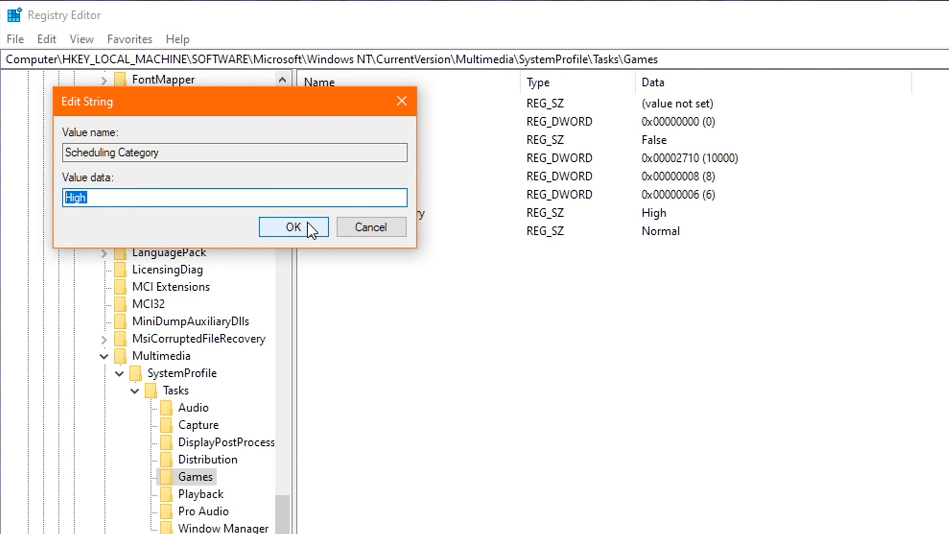
{"action": "left_click", "coordinate": [294, 227]}
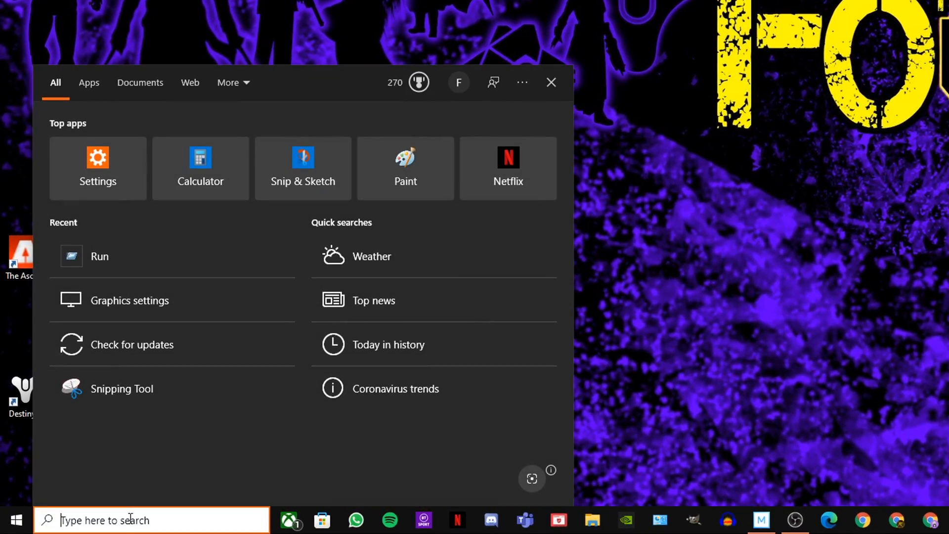
Step: Search %appdata% and list the folder with detail columns
{"action": "type", "text": "%a"}
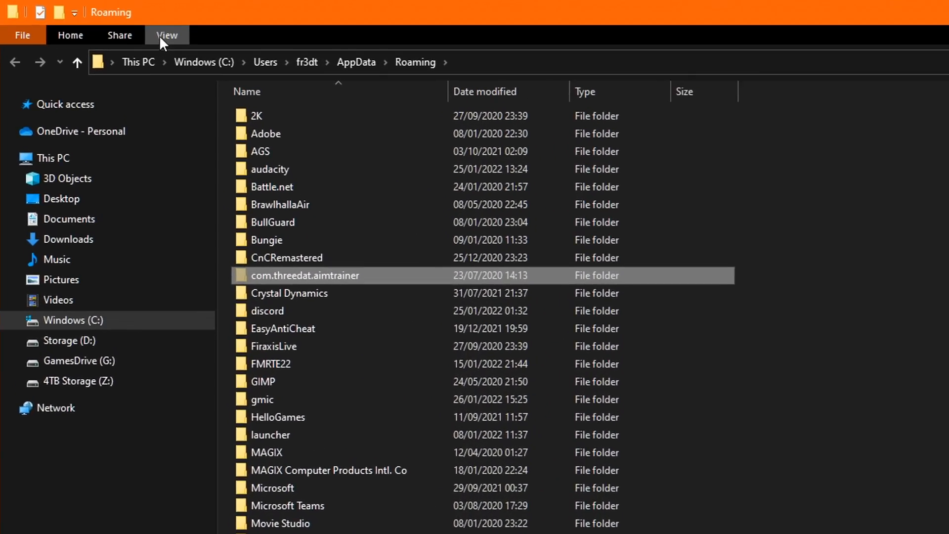
{"action": "left_click", "coordinate": [167, 34]}
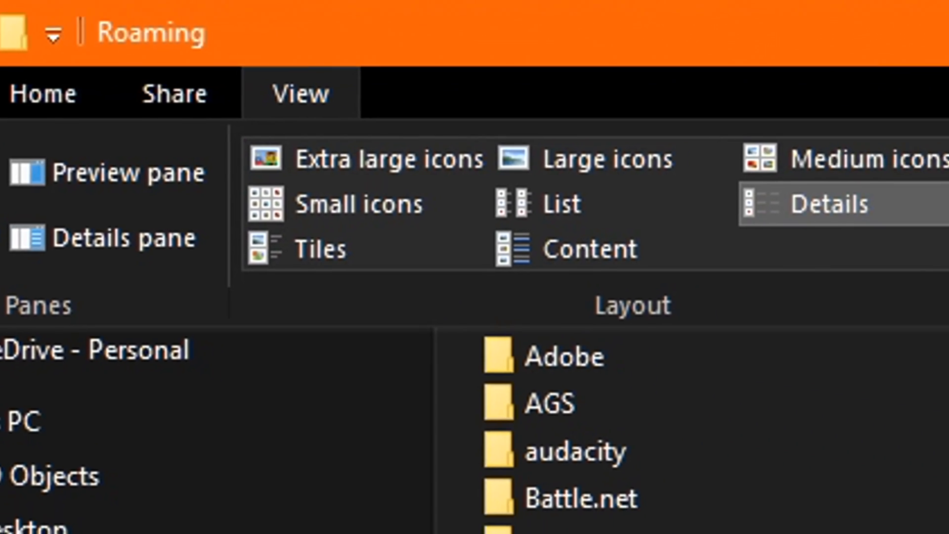
{"action": "left_click", "coordinate": [835, 203]}
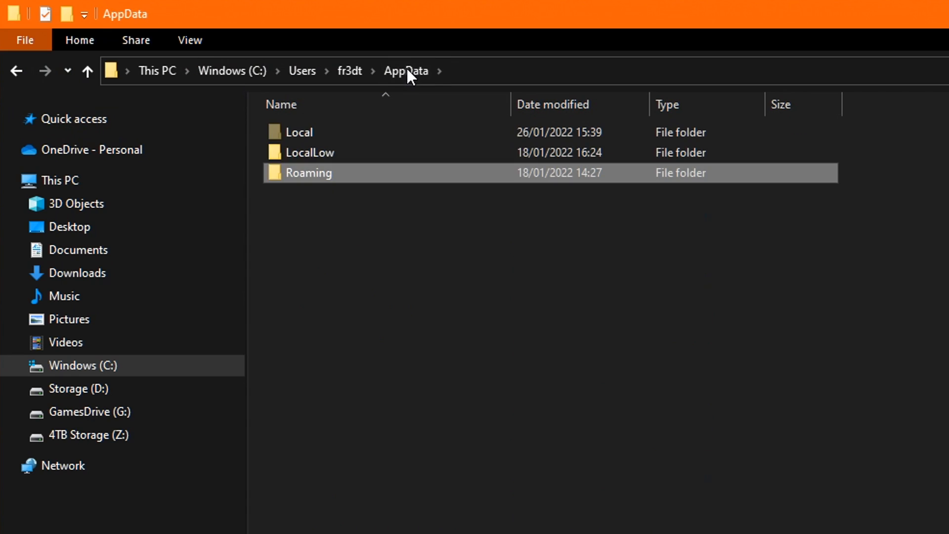
Step: Go up to AppData, then into Local and its Temp folder
{"action": "left_click", "coordinate": [298, 132]}
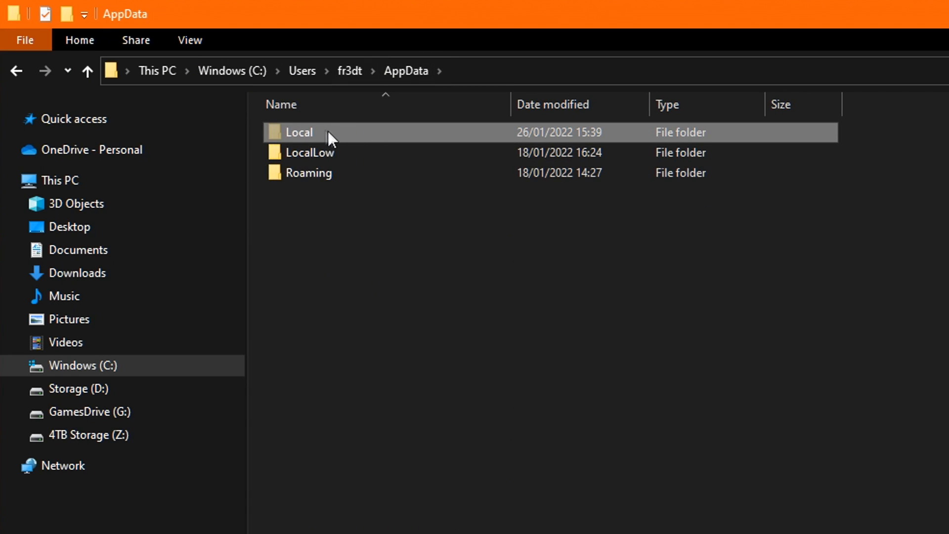
{"action": "double_click", "coordinate": [299, 132]}
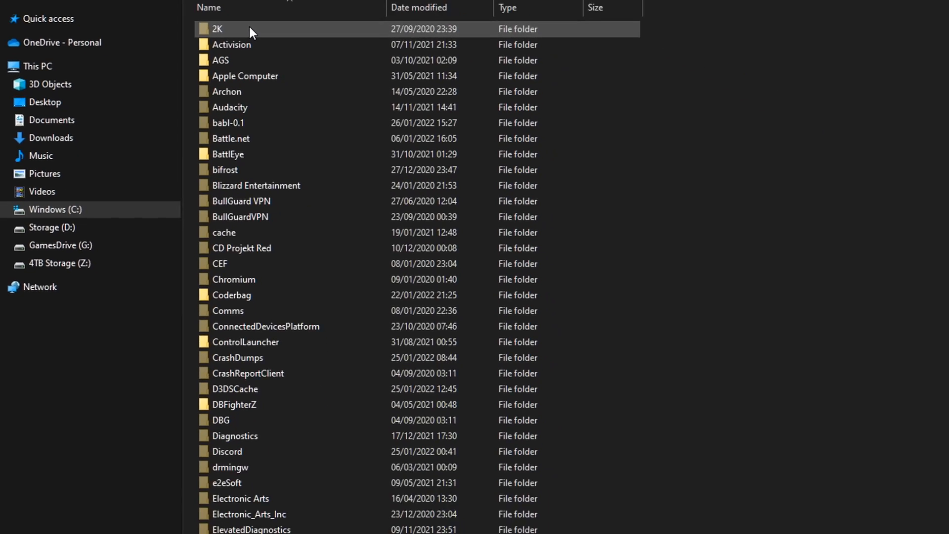
{"action": "scroll", "scroll_direction": "down", "scroll_amount": 3}
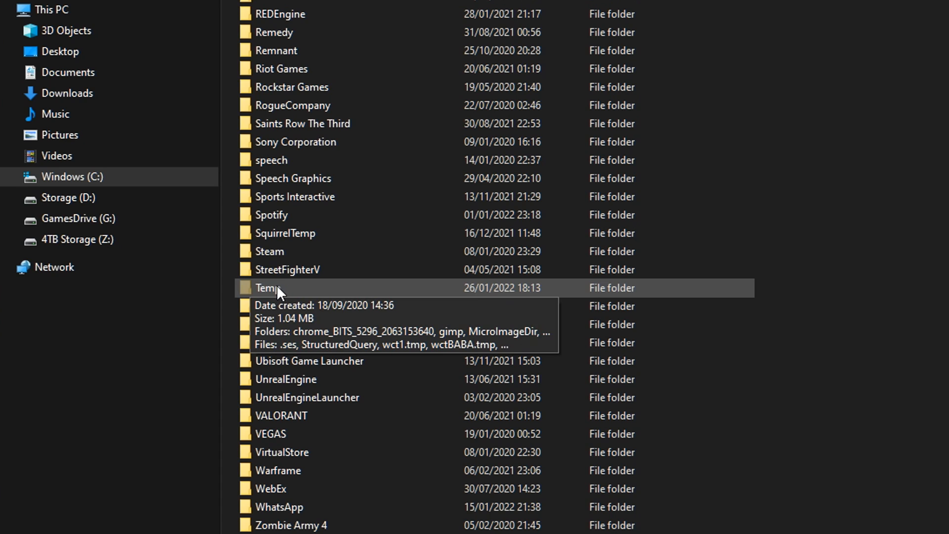
{"action": "double_click", "coordinate": [266, 287]}
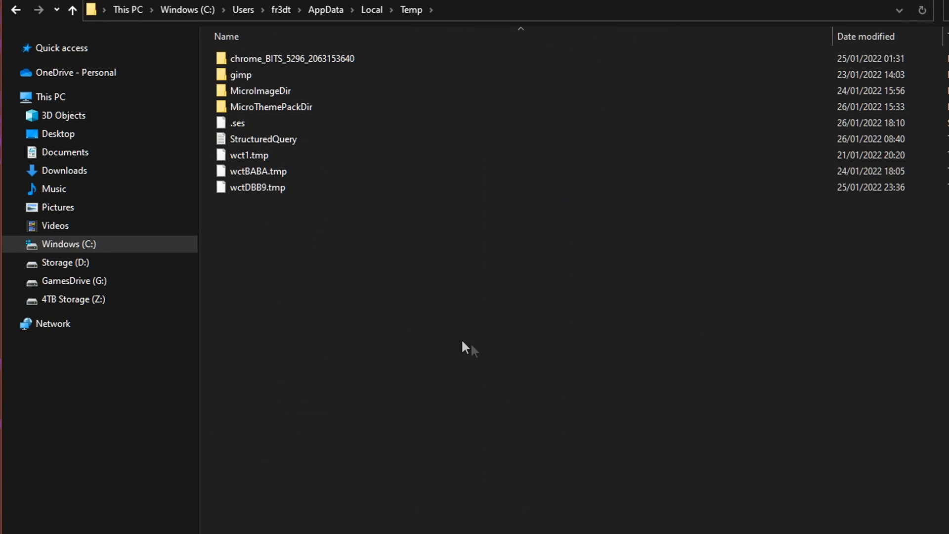
Step: Select everything in Temp and delete it, skipping files still in use
{"action": "key", "text": "ctrl+a"}
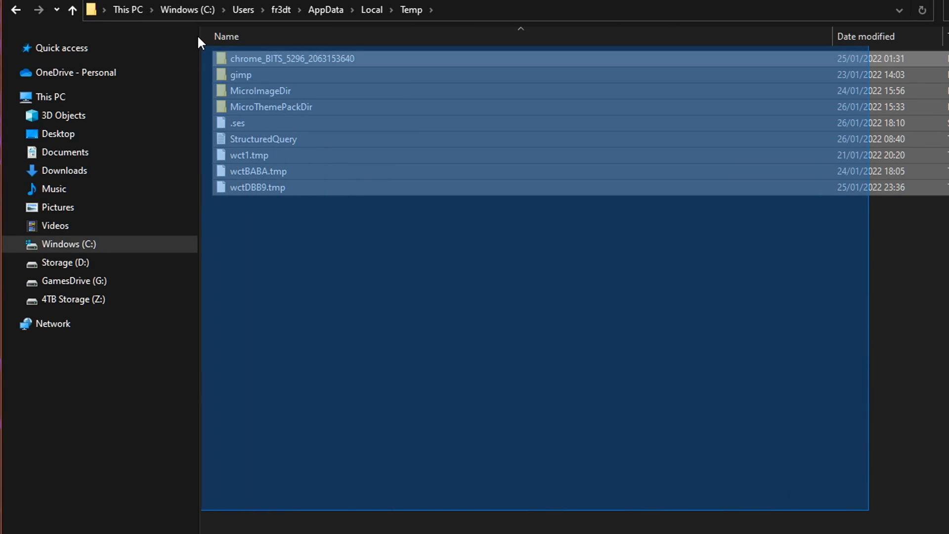
{"action": "right_click", "coordinate": [340, 259]}
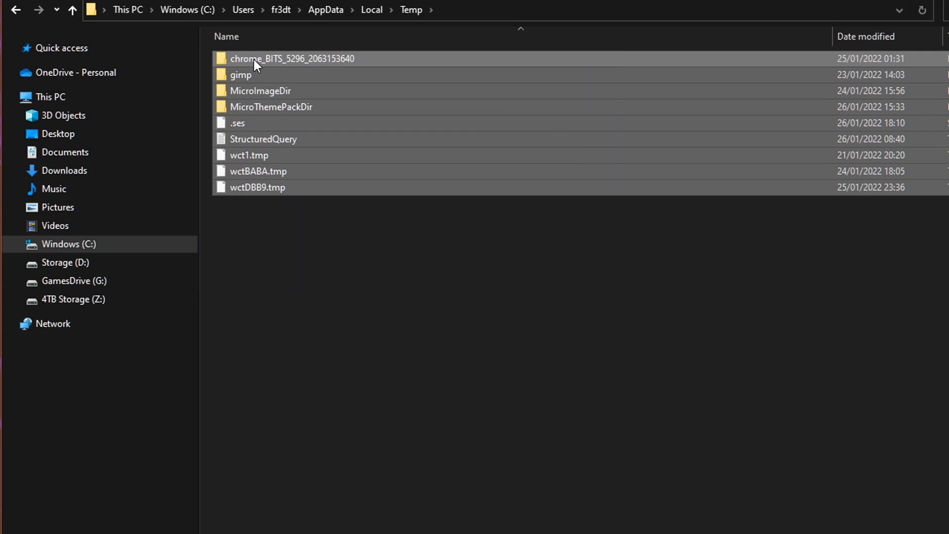
{"action": "right_click", "coordinate": [293, 59]}
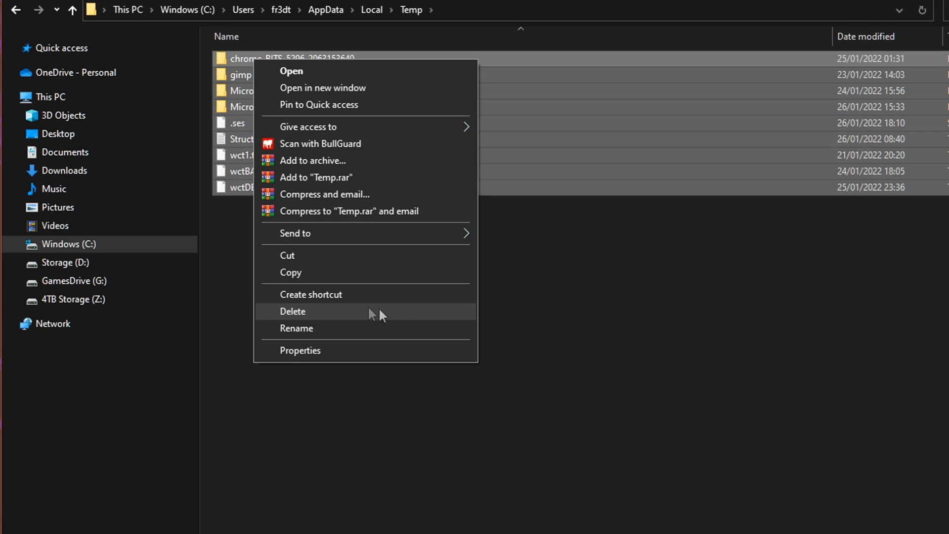
{"action": "left_click", "coordinate": [292, 311]}
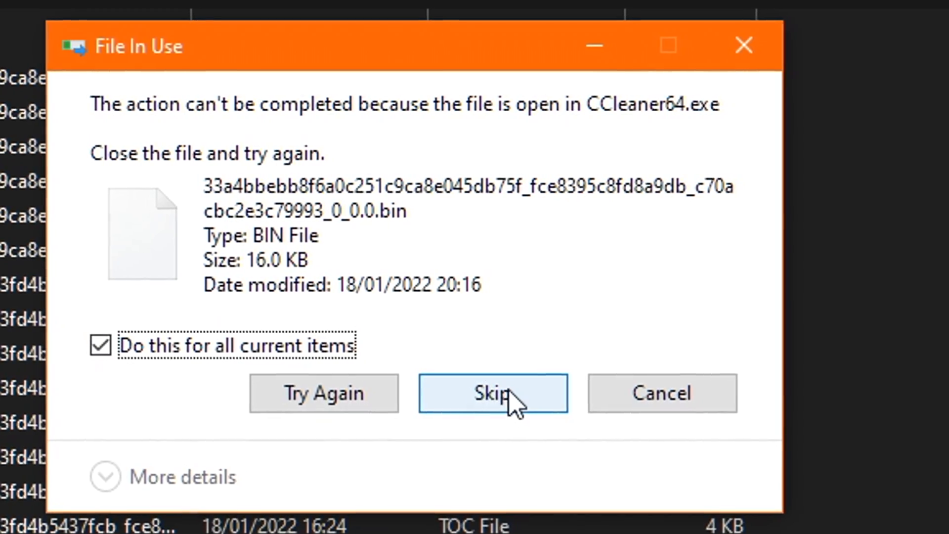
{"action": "left_click", "coordinate": [493, 392]}
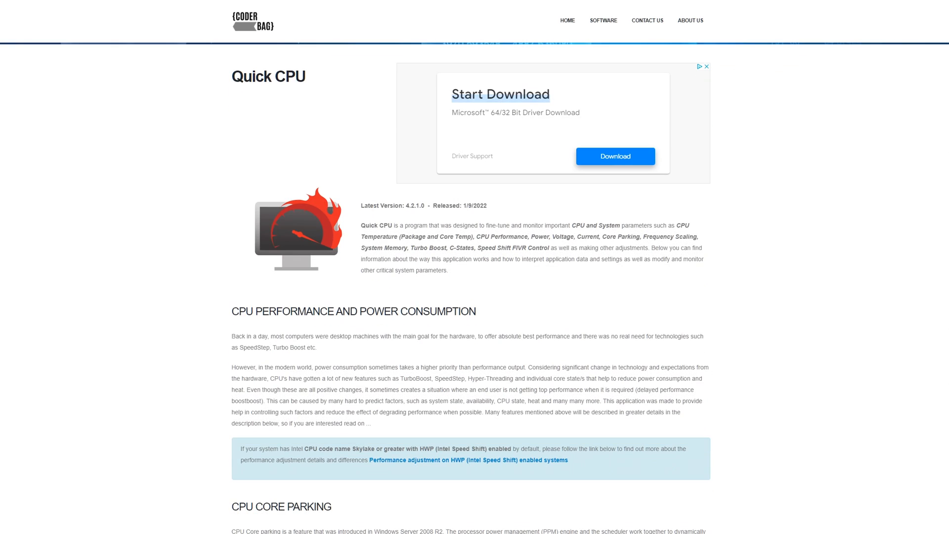
Step: Scroll the Quick CPU web page down to its download link
{"action": "scroll", "scroll_direction": "down", "scroll_amount": 3}
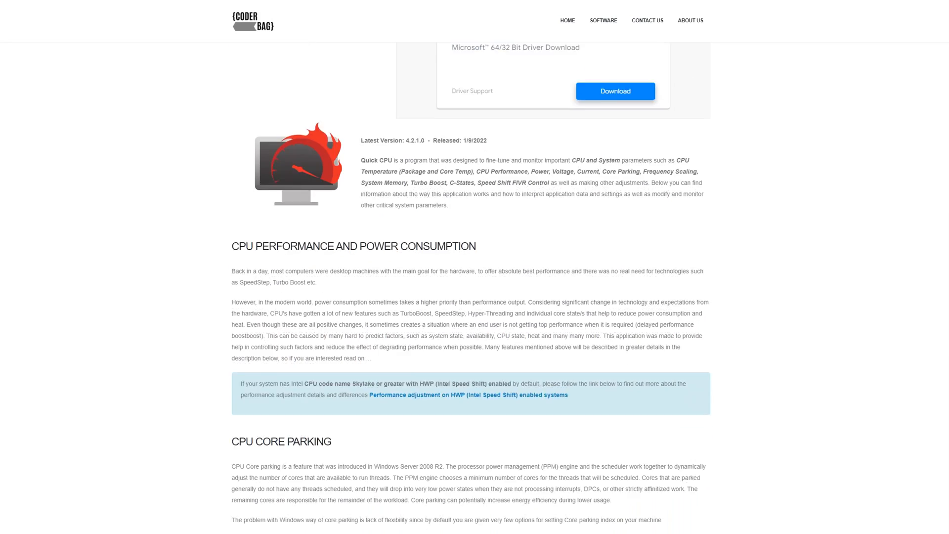
{"action": "scroll", "scroll_direction": "down", "scroll_amount": 3}
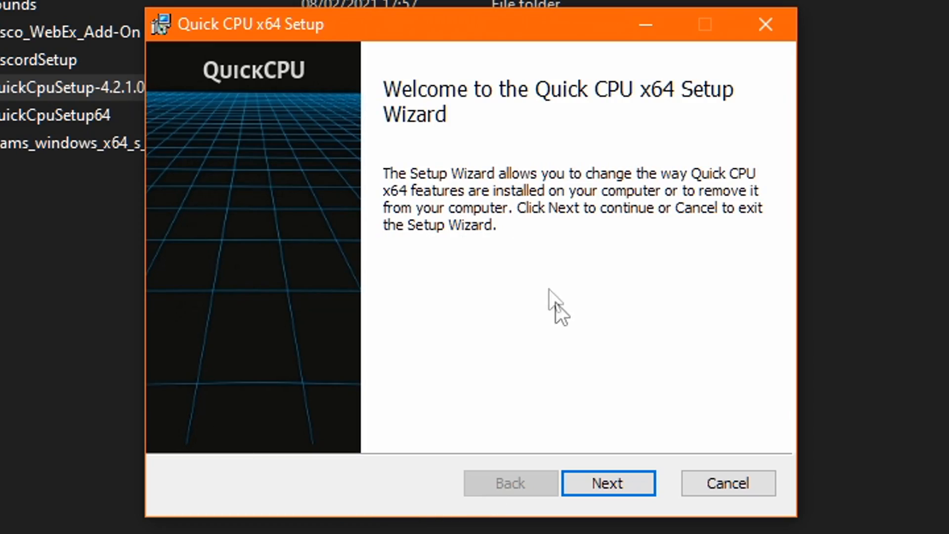
{"action": "mouse_move", "coordinate": [785, 428]}
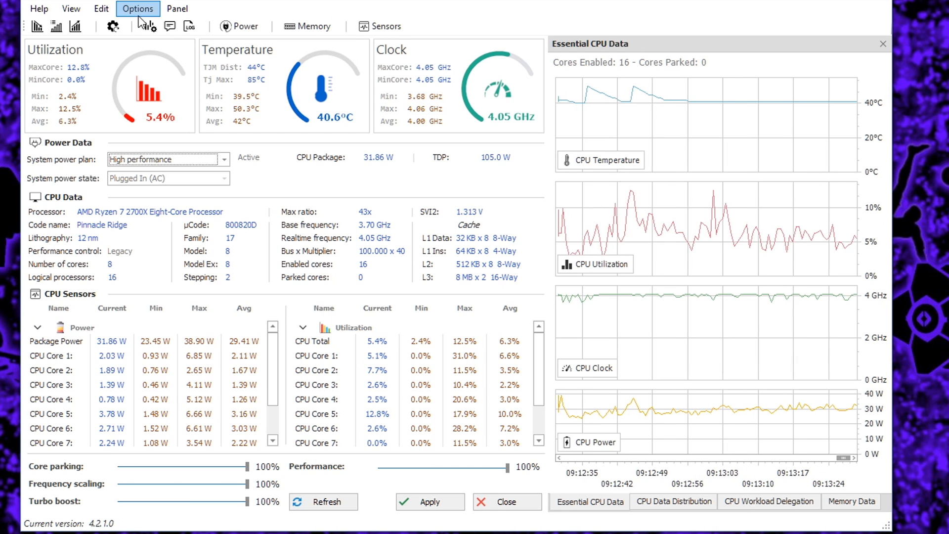
Step: Check in Quick CPU's Options that 'Start application on system startup' is ticked
{"action": "left_click", "coordinate": [137, 9]}
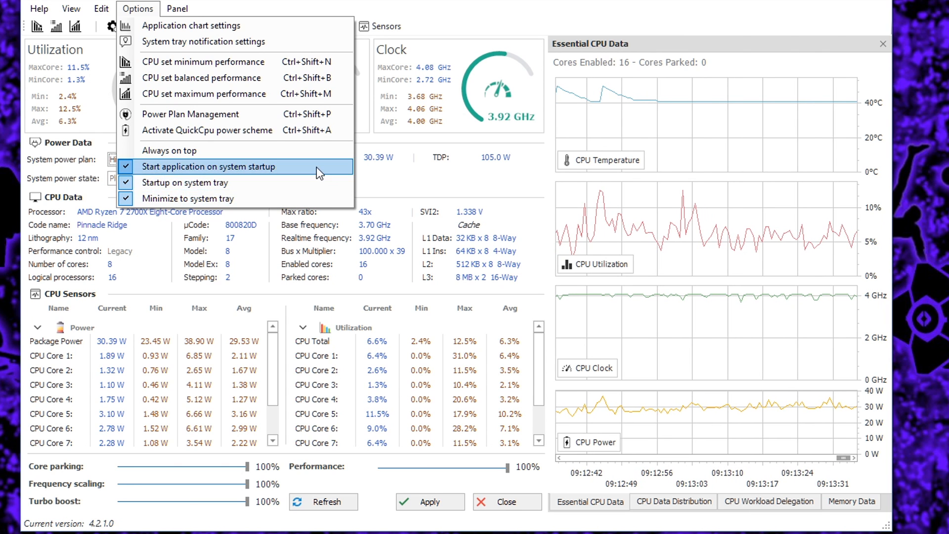
{"action": "mouse_move", "coordinate": [320, 182]}
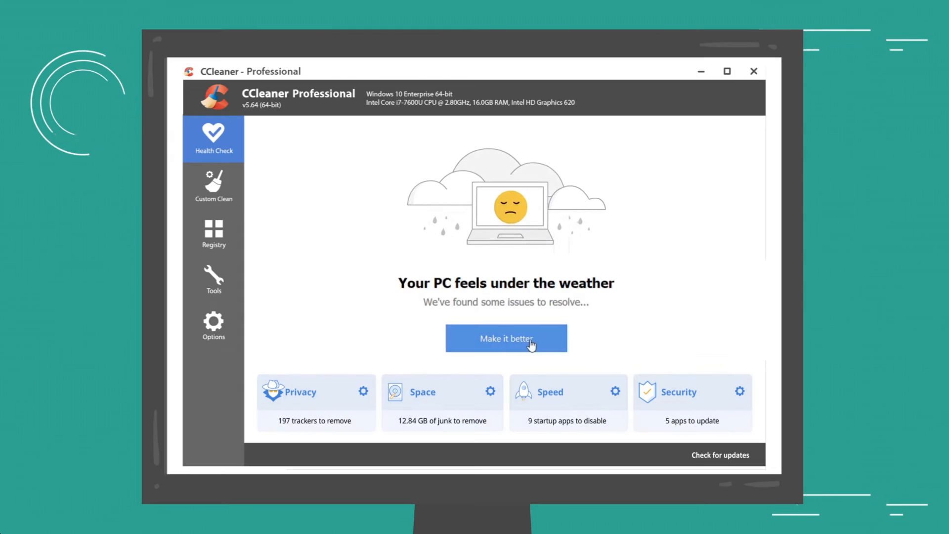
Step: Run 'Make it better' on CCleaner's Health Check to fix the found issues
{"action": "left_click", "coordinate": [506, 338]}
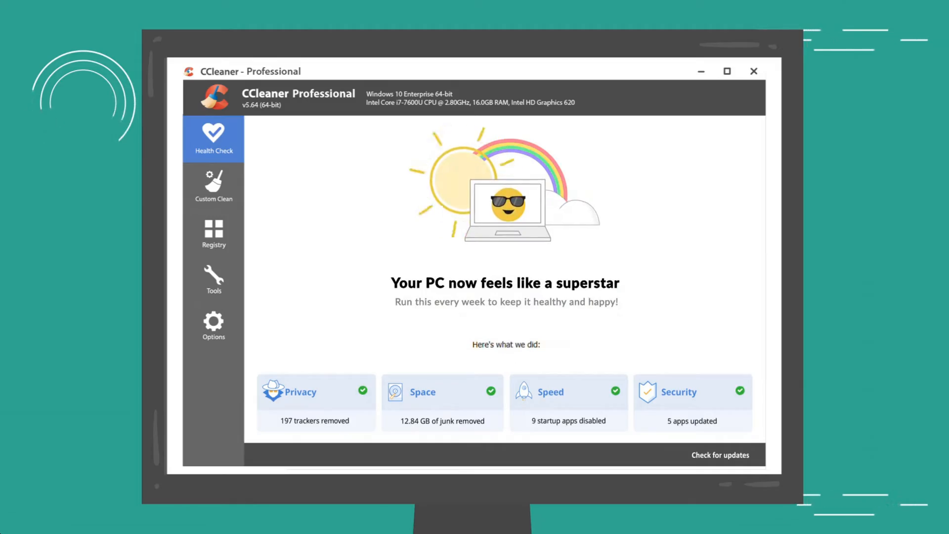